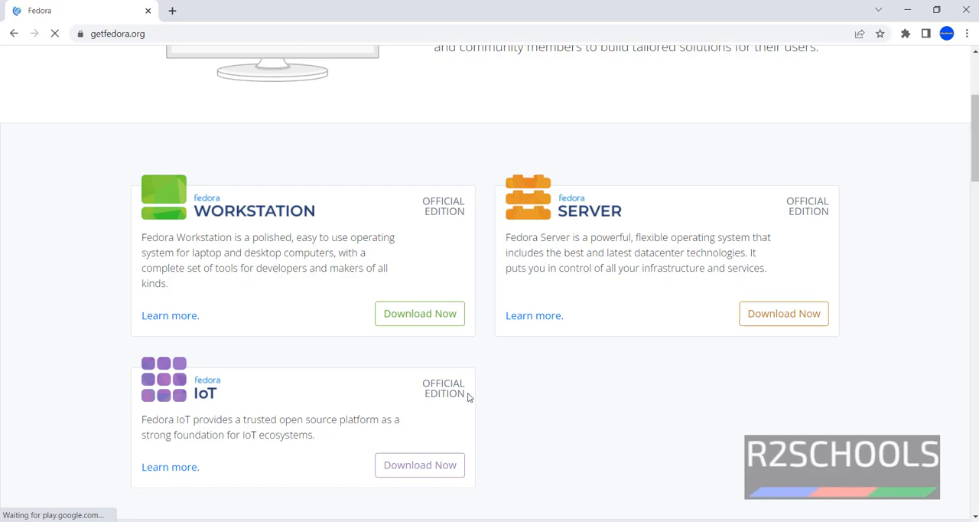
mouse_move(609, 412)
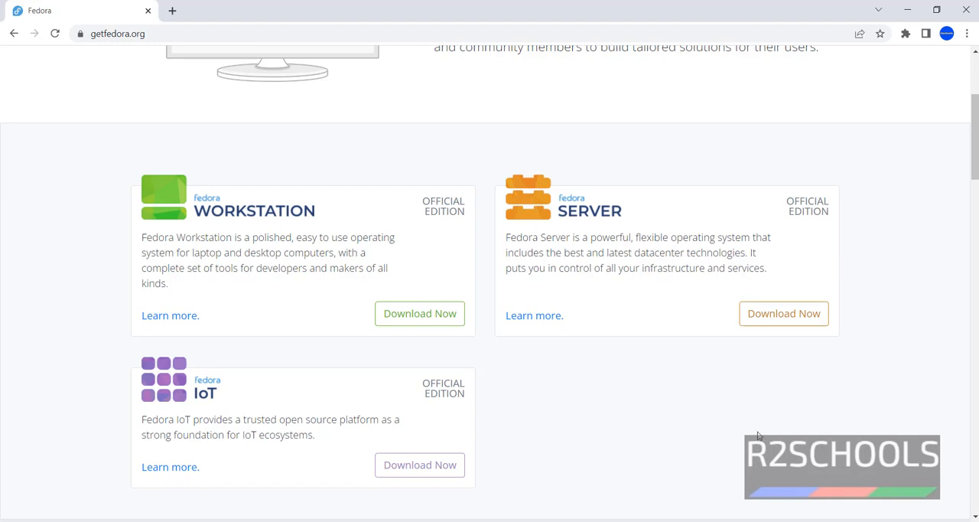
mouse_move(533, 375)
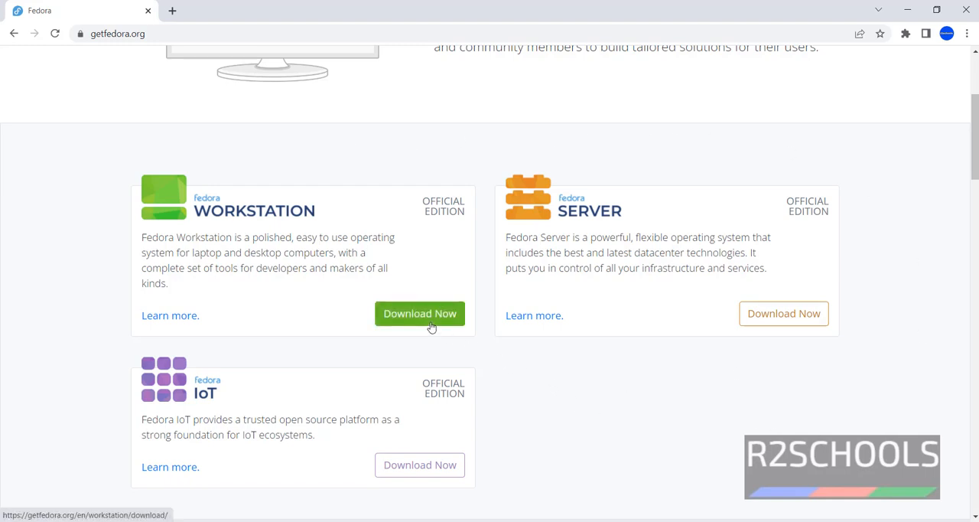
Step: Go to the Fedora Workstation download page from getfedora.org
left_click(420, 312)
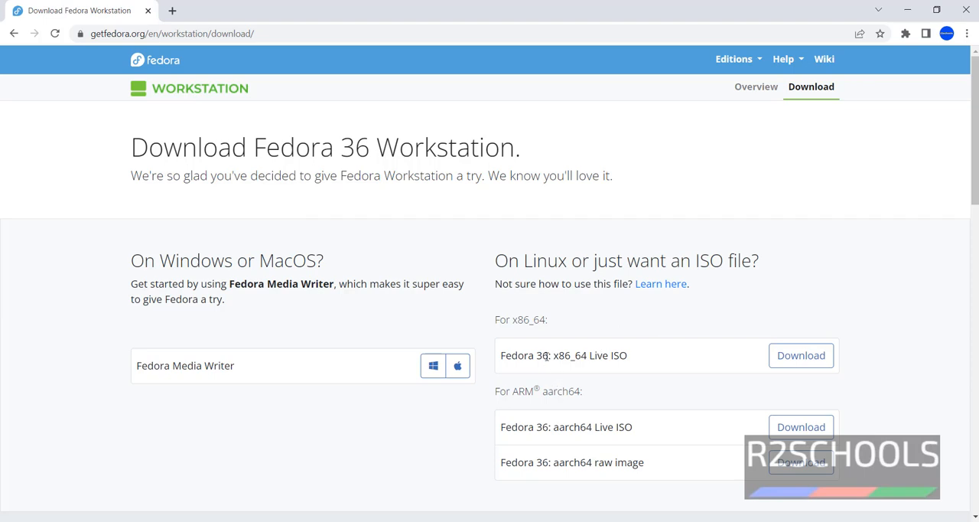
mouse_move(588, 374)
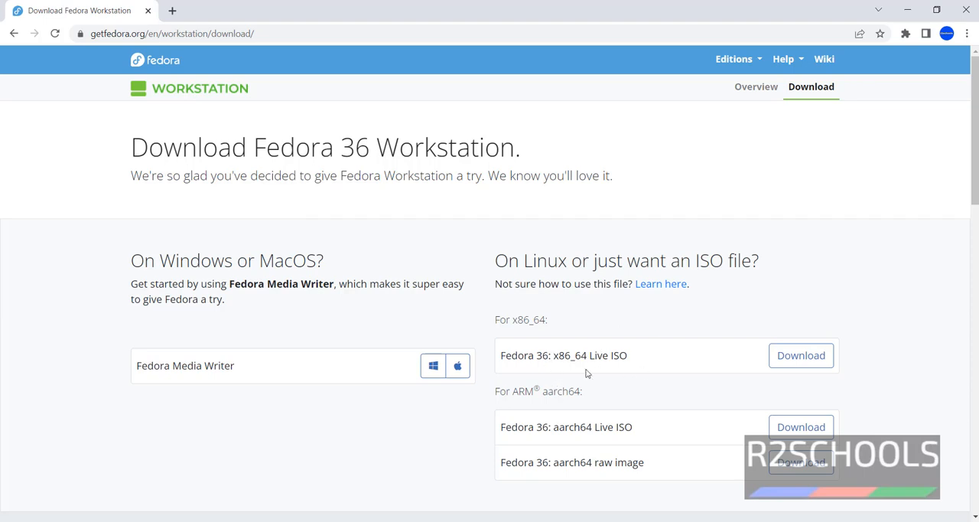
mouse_move(570, 368)
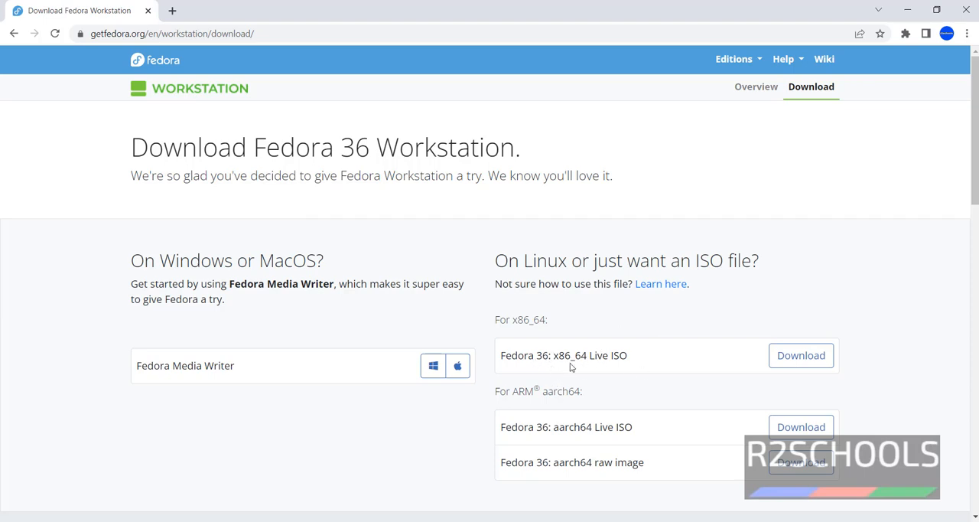
mouse_move(802, 355)
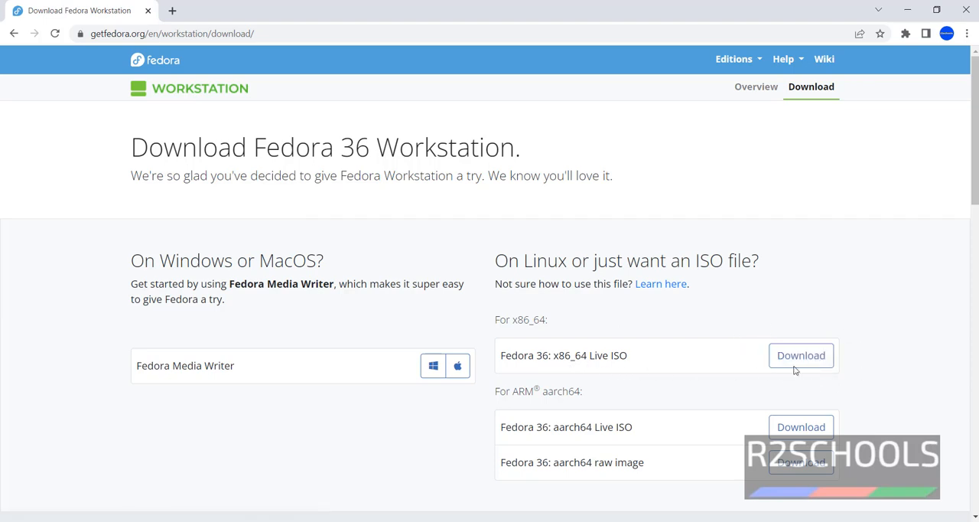
Step: Start downloading the Fedora 36 Workstation x86_64 Live ISO
left_click(802, 355)
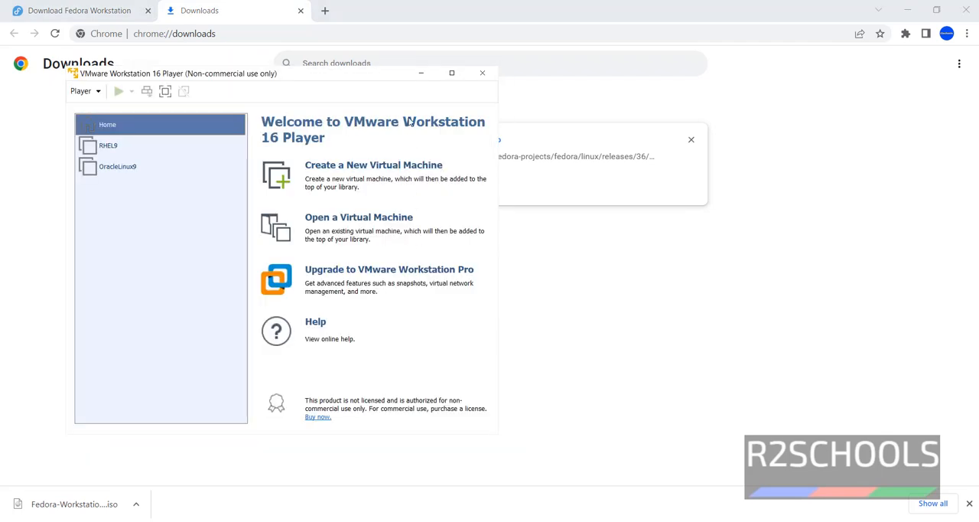
Step: Maximize the VMware Workstation 16 Player window
left_click(451, 72)
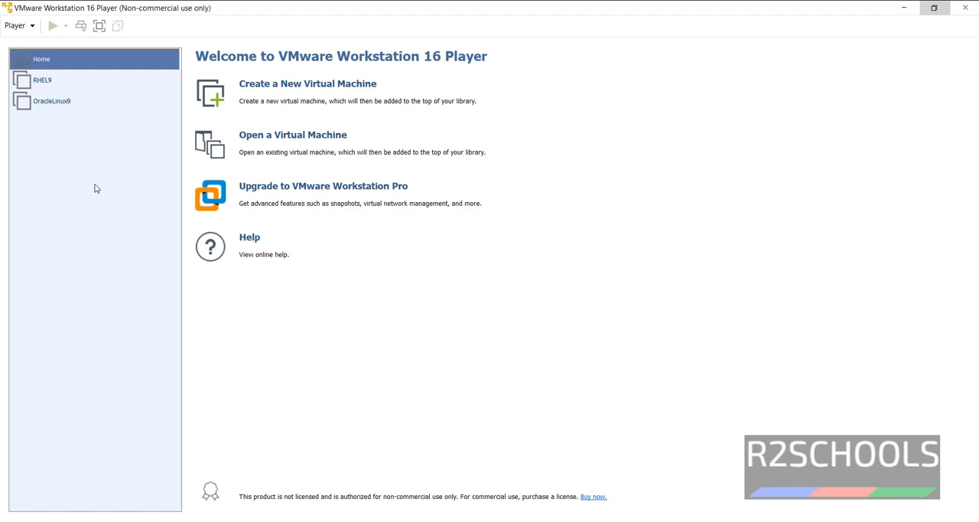
mouse_move(162, 64)
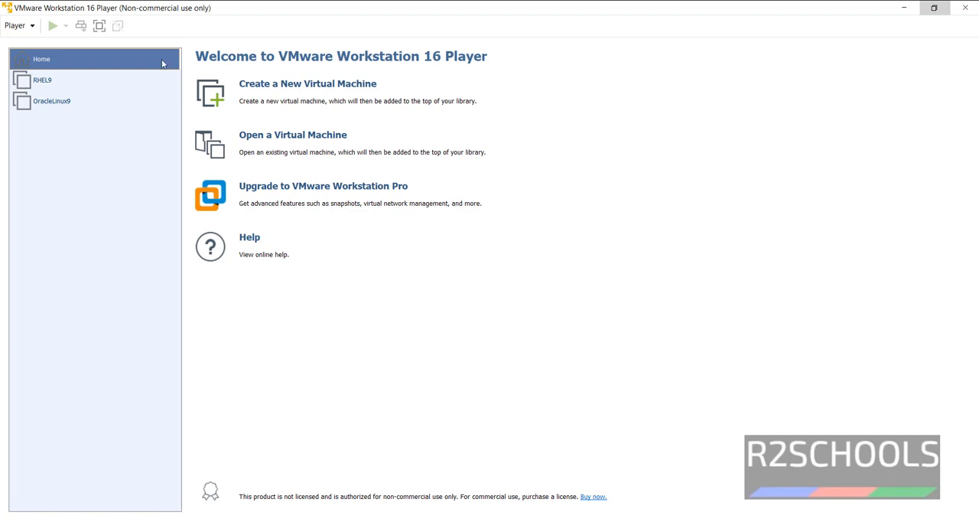
mouse_move(289, 90)
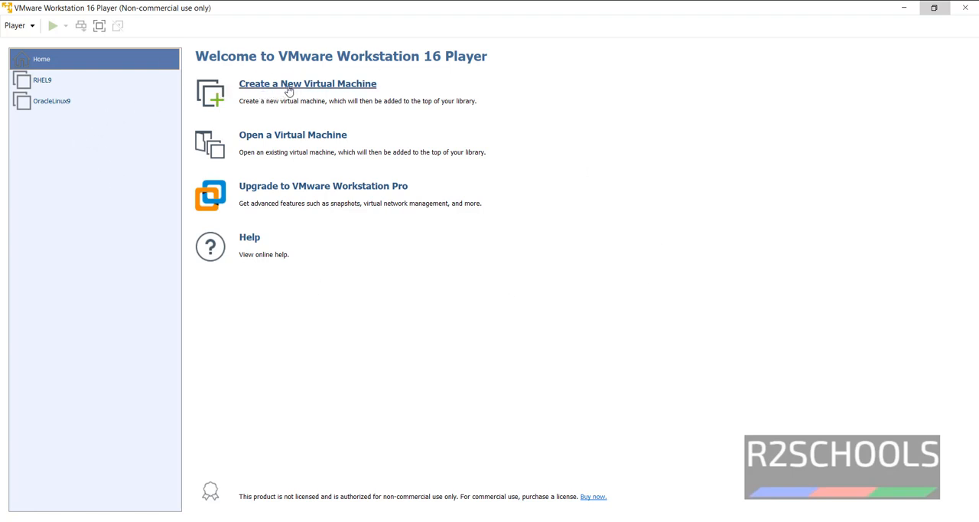
Step: Begin a new virtual machine set to install from an installer disc image file
left_click(308, 82)
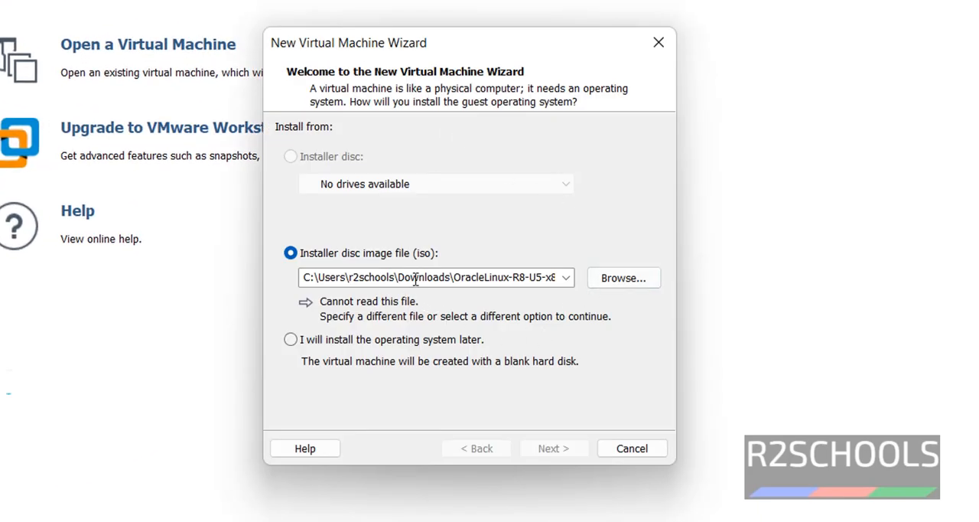
left_click(291, 339)
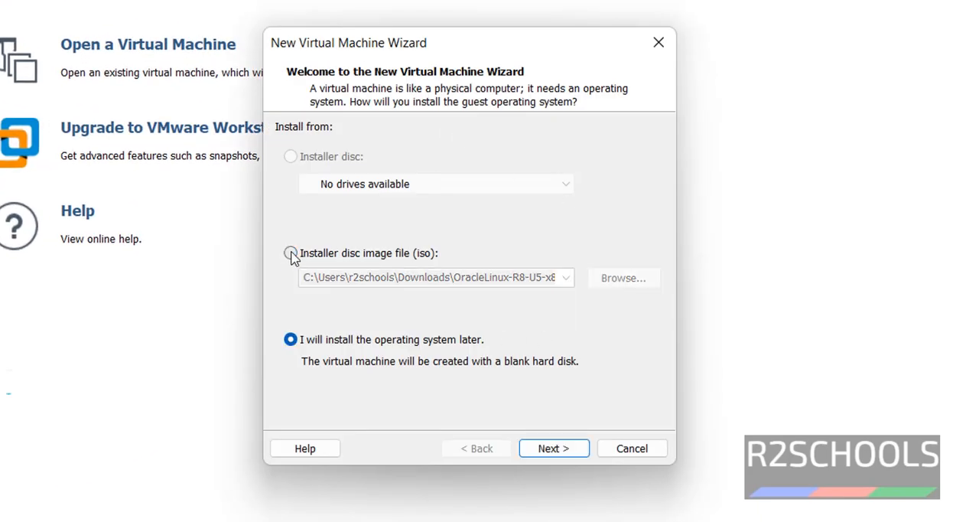
left_click(291, 254)
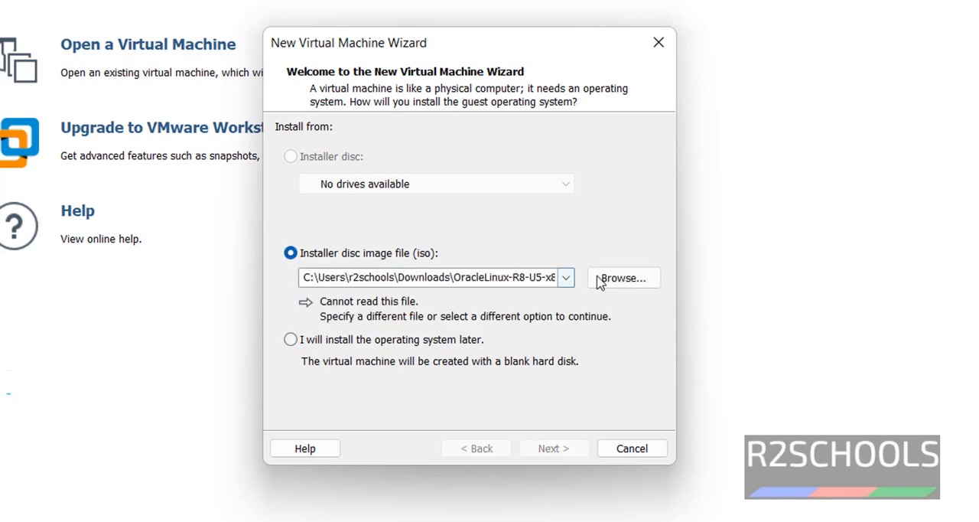
Step: Select the downloaded Fedora Workstation Live ISO from Downloads as the installer image
left_click(623, 278)
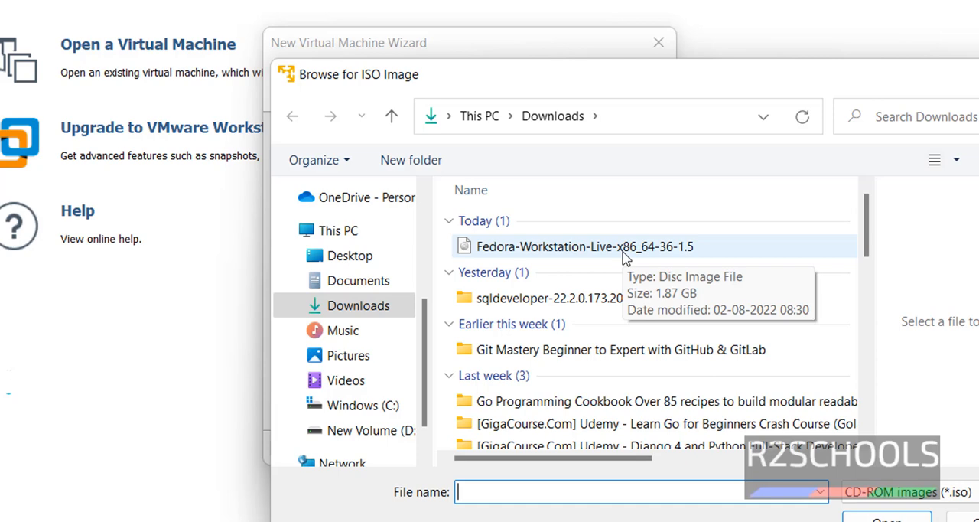
left_click(585, 244)
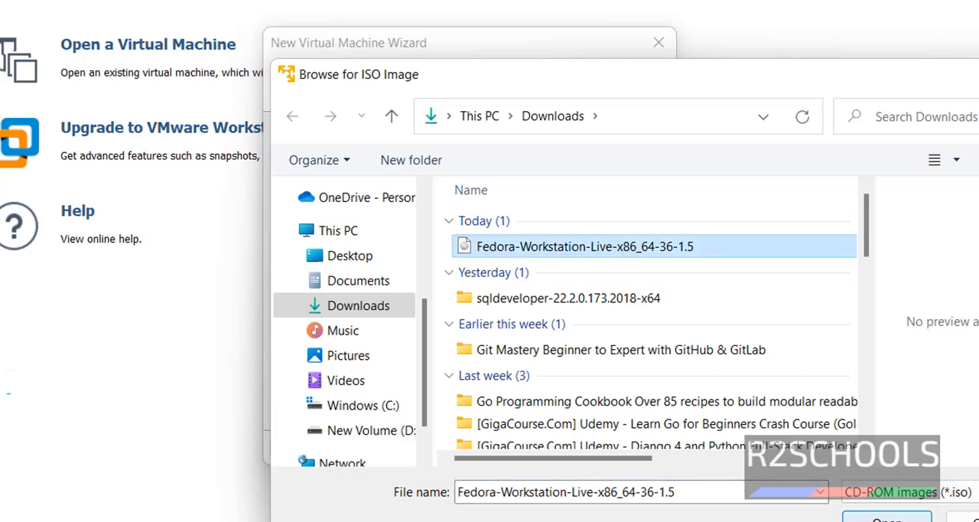
left_click(887, 517)
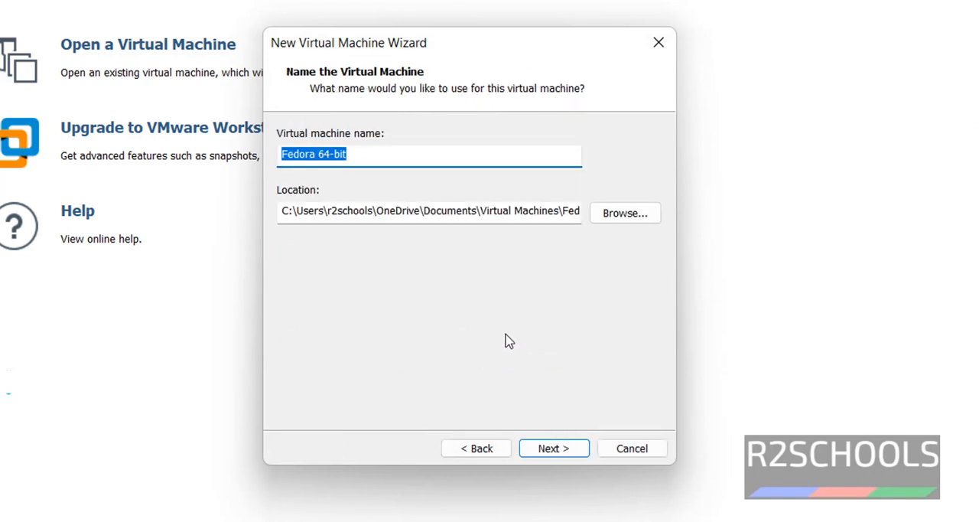
Step: Name the virtual machine Fedora36W and continue to the disk capacity step
type("Fed")
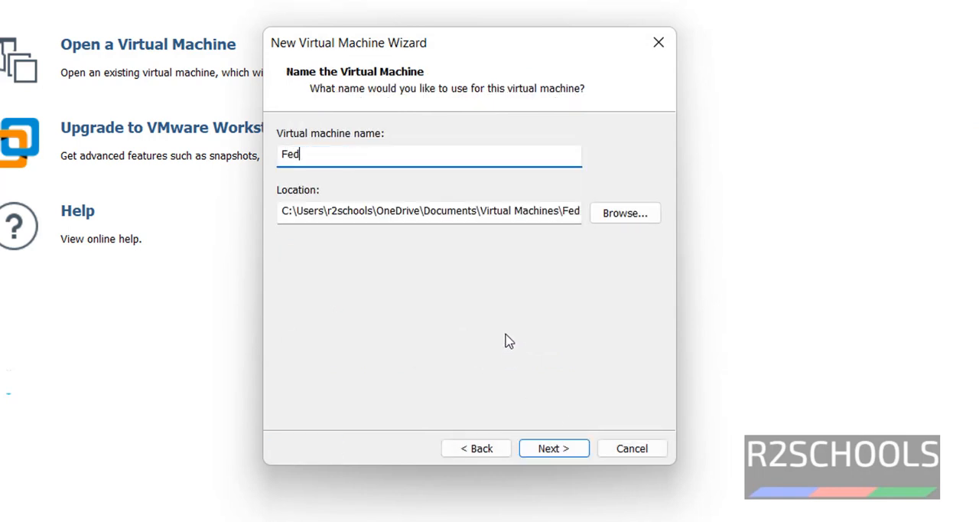
type("or")
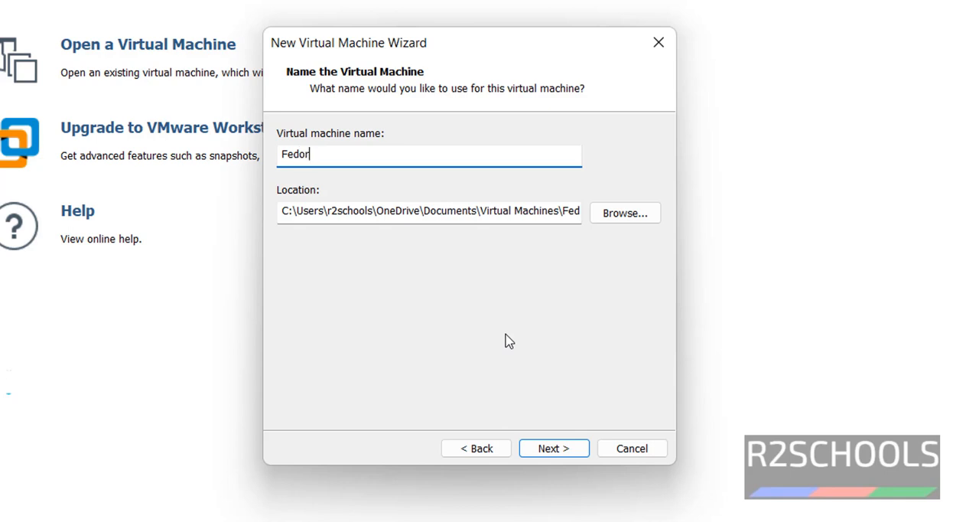
type("a36")
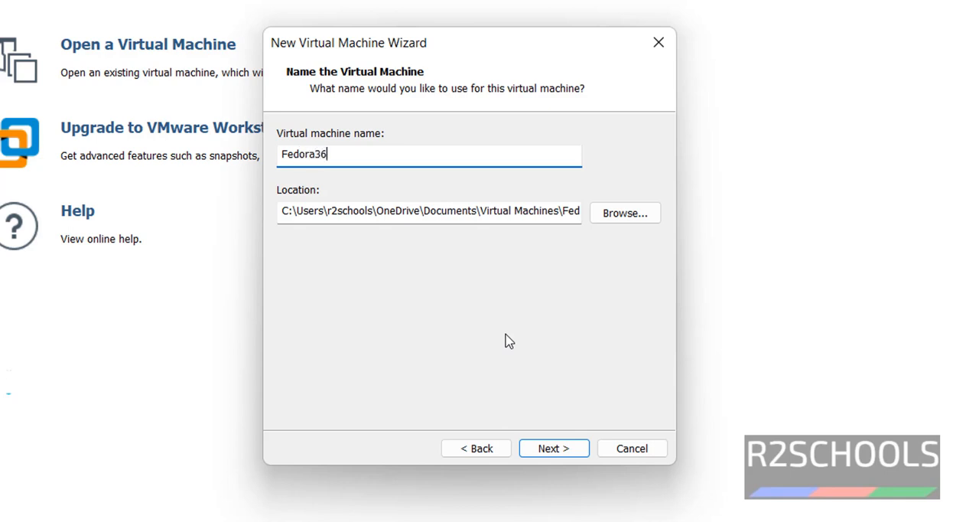
type("W")
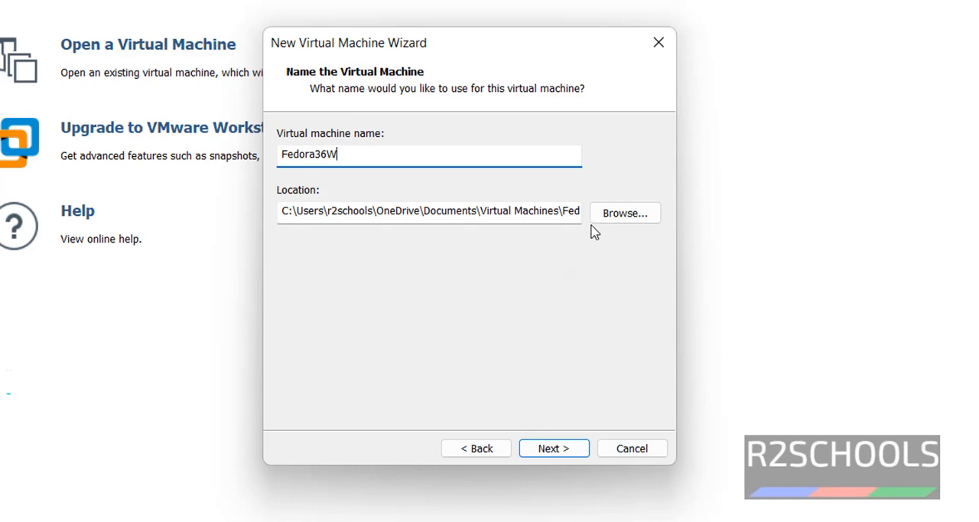
mouse_move(436, 130)
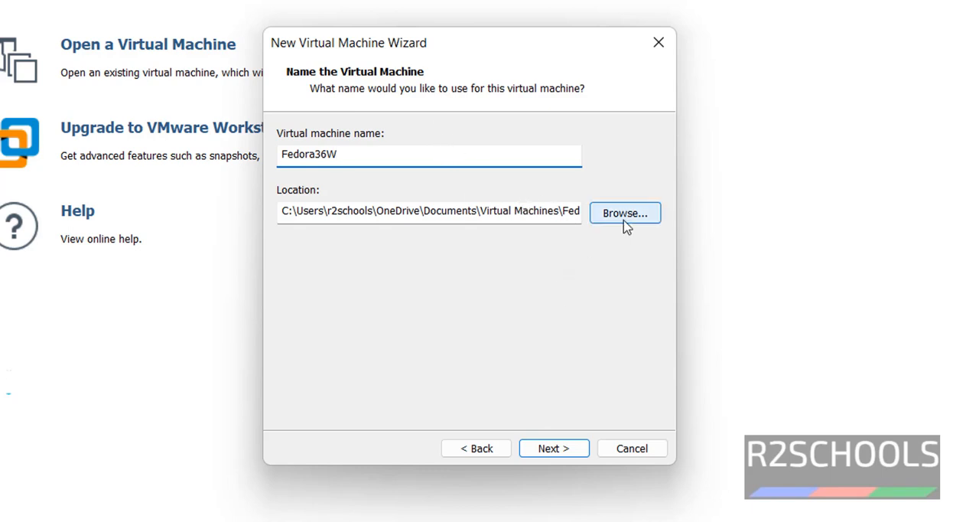
left_click(624, 212)
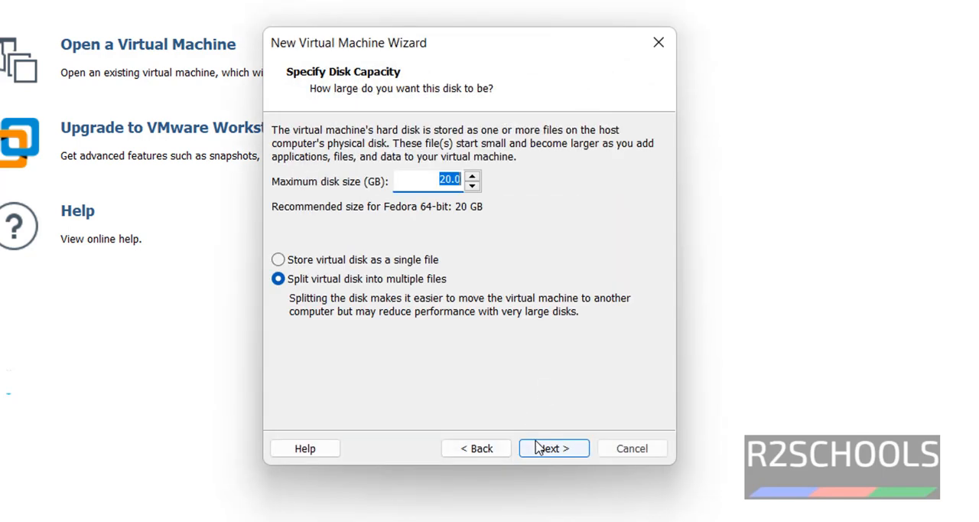
mouse_move(436, 213)
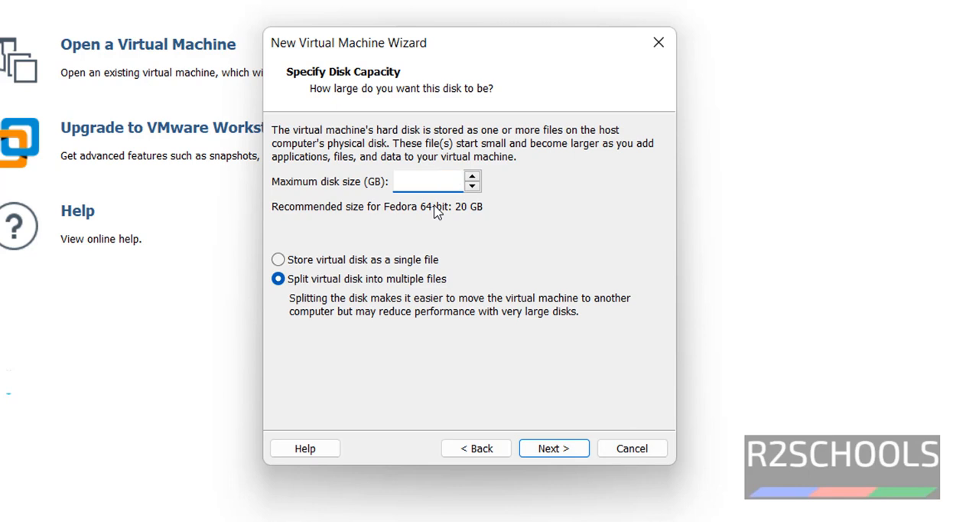
Step: Set a 40 GB disk stored as a single file and reach the ready-to-create summary
type("40")
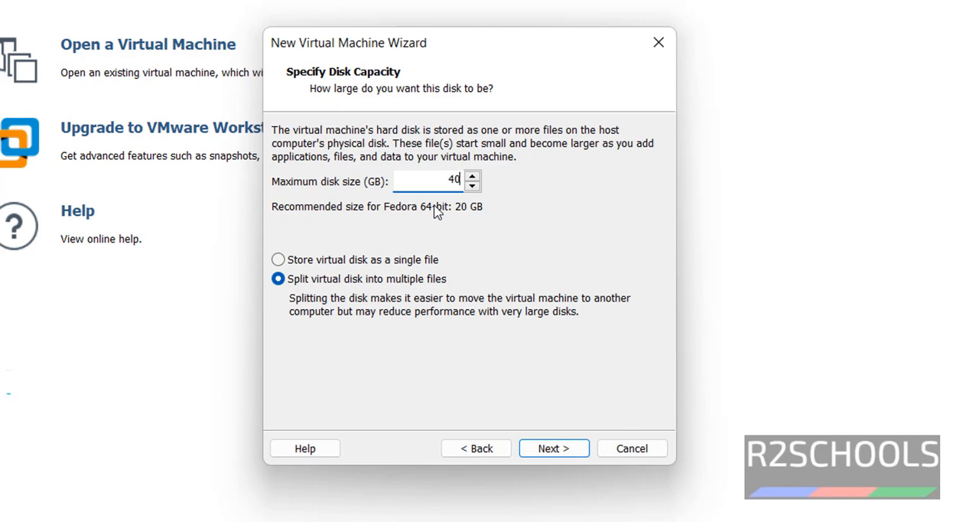
left_click(278, 260)
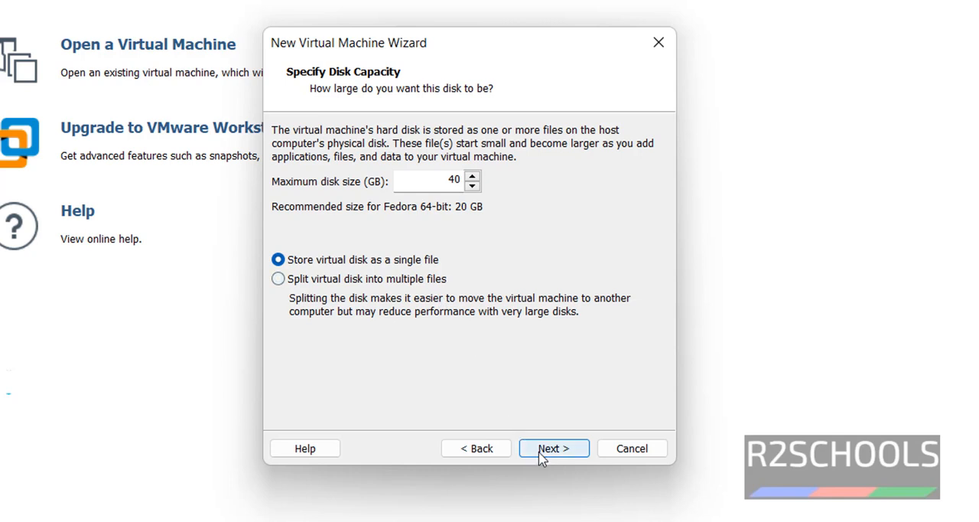
left_click(554, 446)
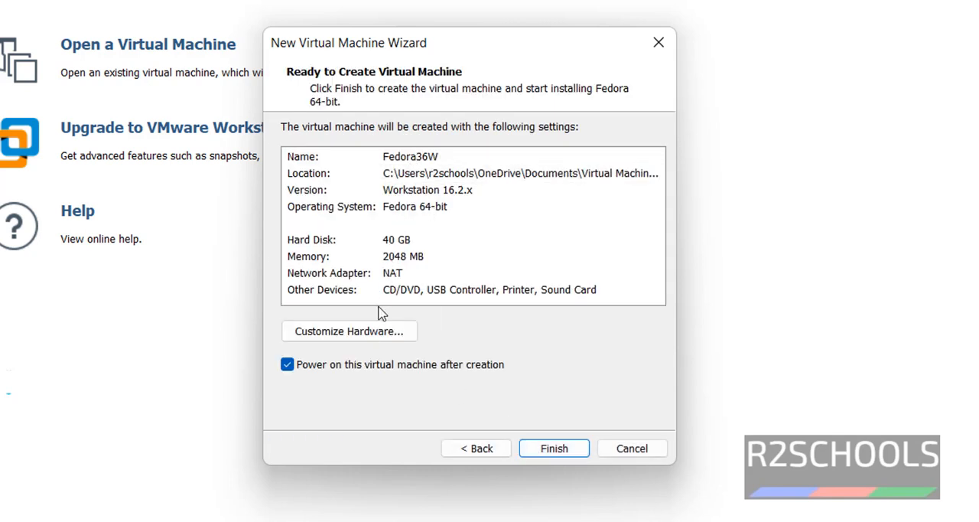
left_click(329, 257)
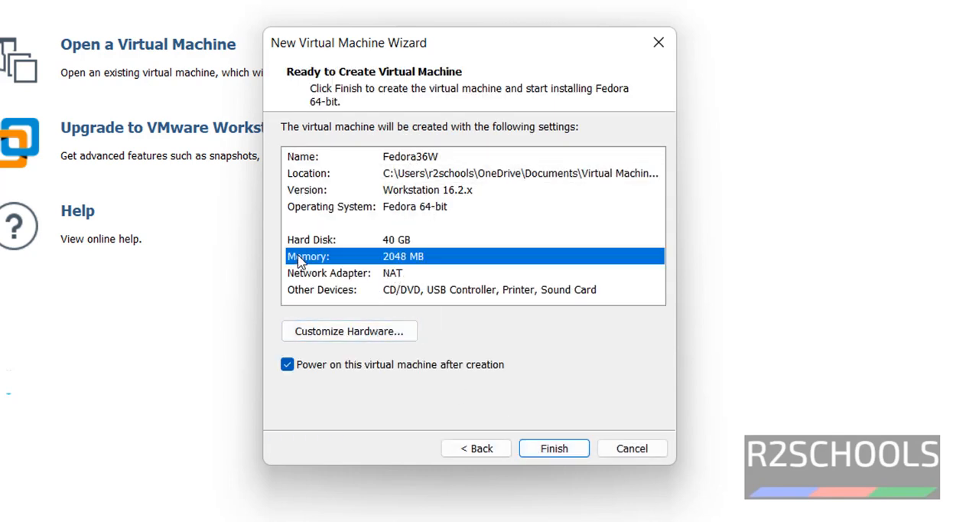
mouse_move(432, 266)
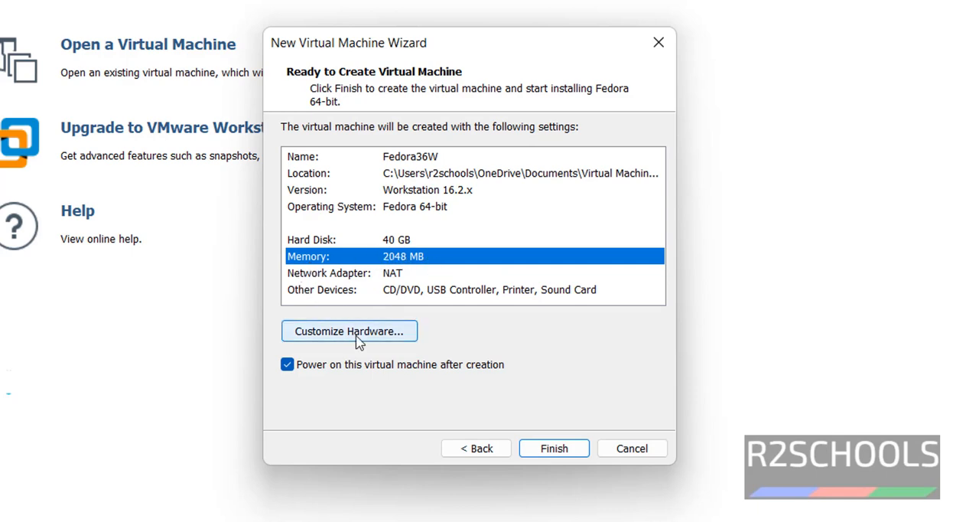
Step: Raise the virtual machine memory to 4096 MB via Customize Hardware
left_click(349, 331)
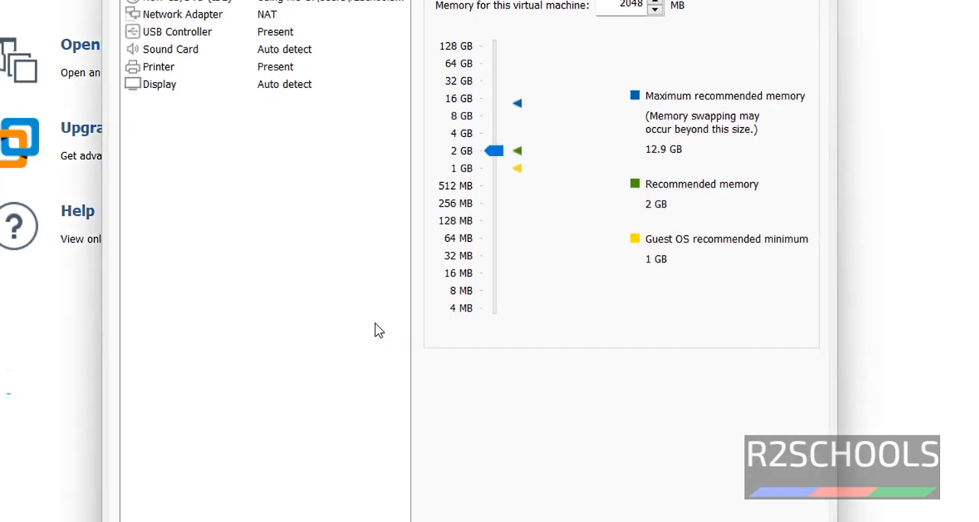
mouse_move(481, 168)
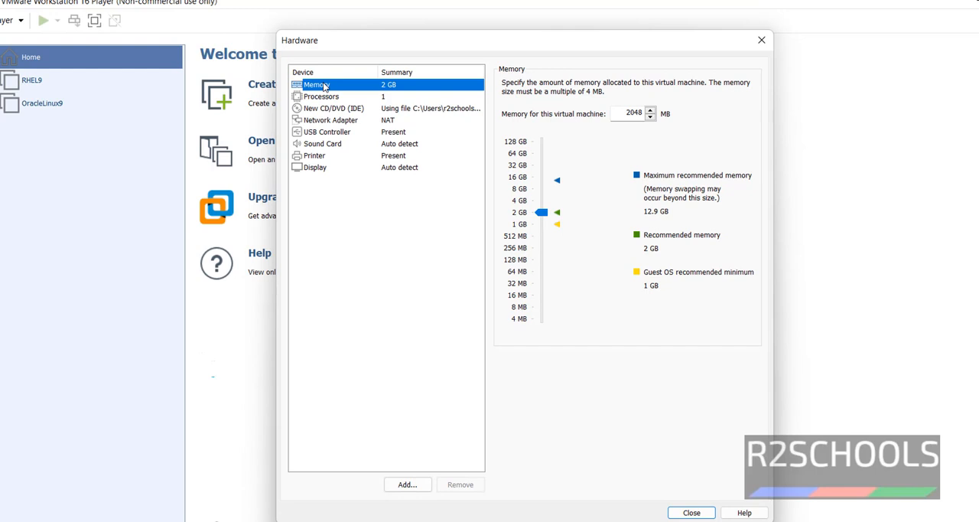
type("4096")
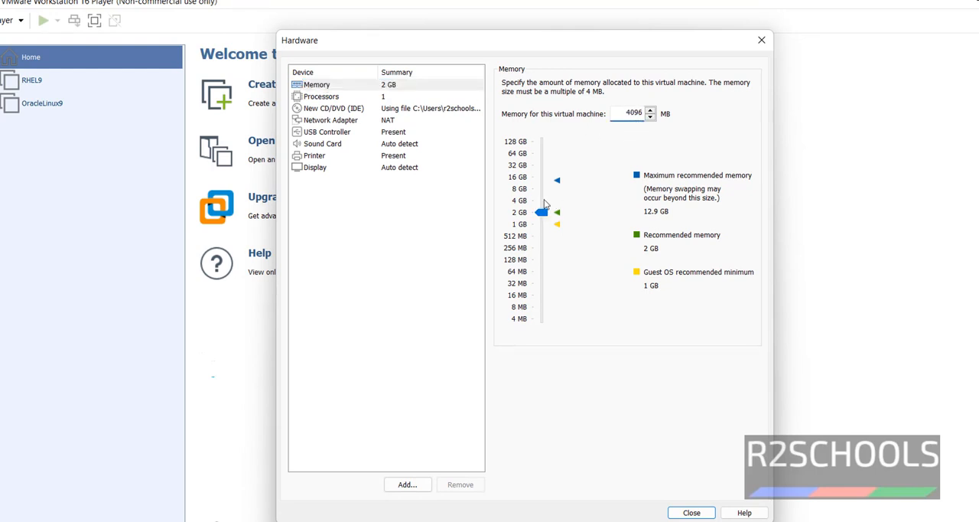
left_click(691, 513)
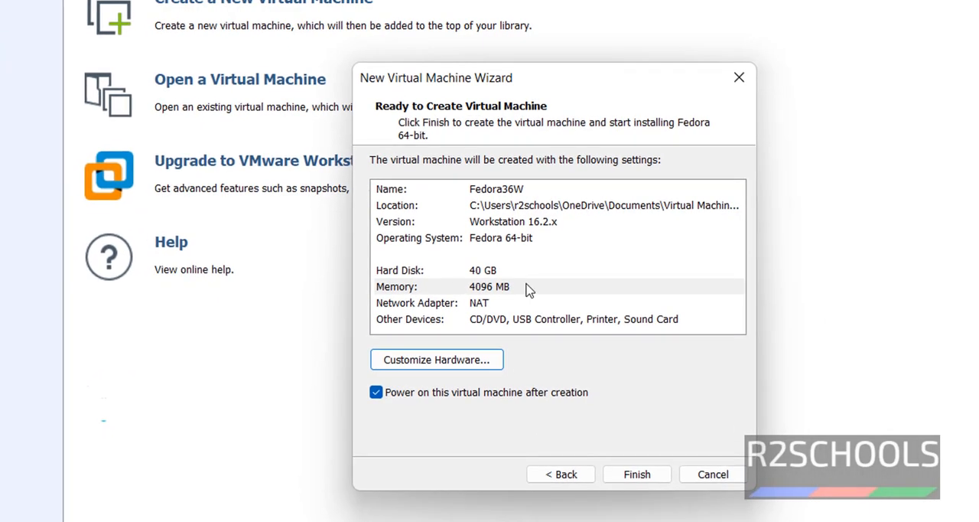
mouse_move(459, 398)
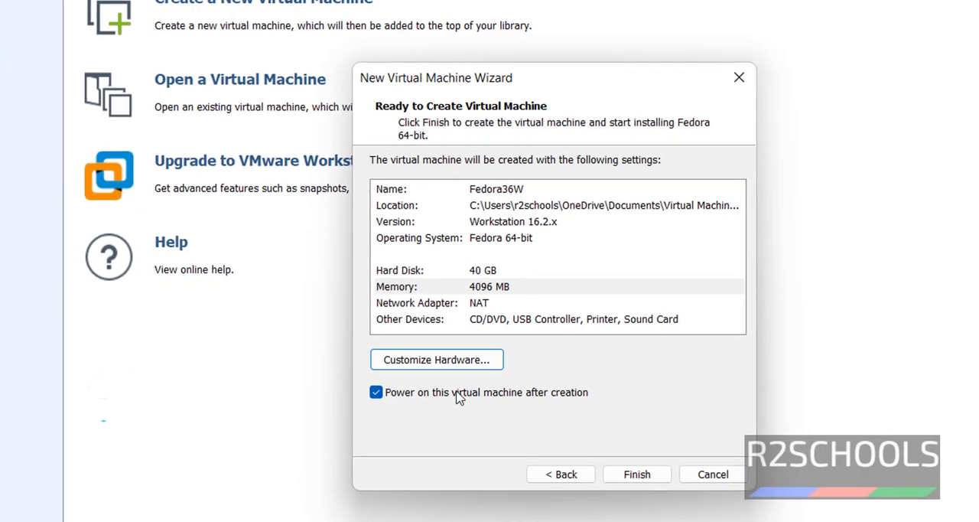
mouse_move(389, 431)
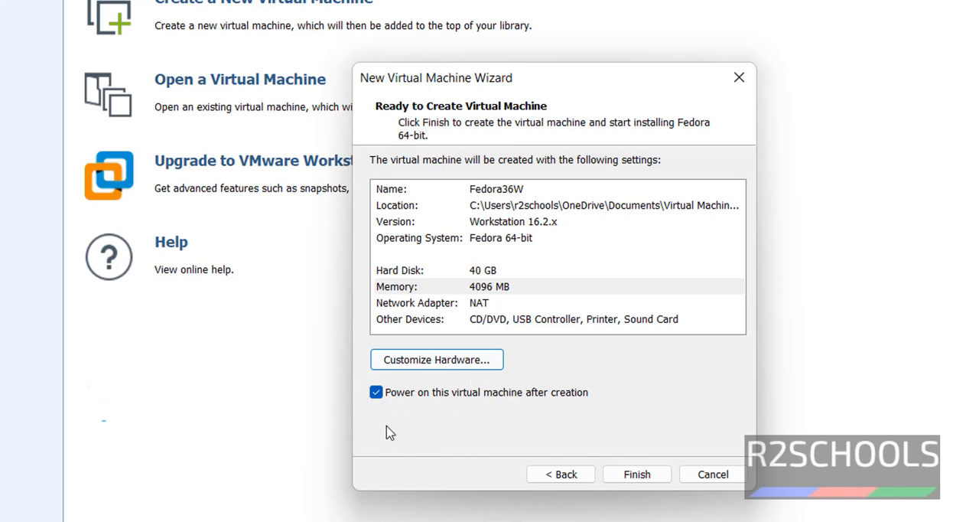
mouse_move(596, 411)
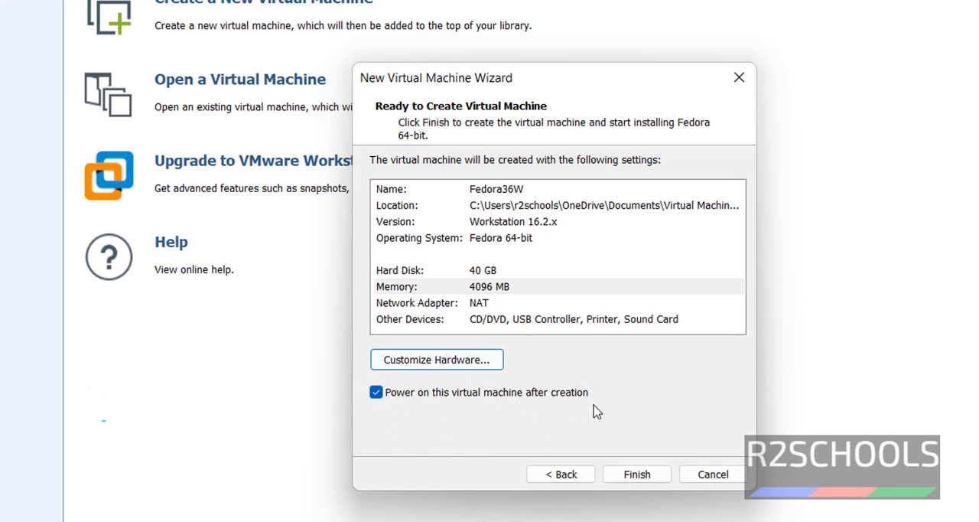
Step: Keep power-on after creation enabled and finish creating the Fedora36W machine
left_click(377, 392)
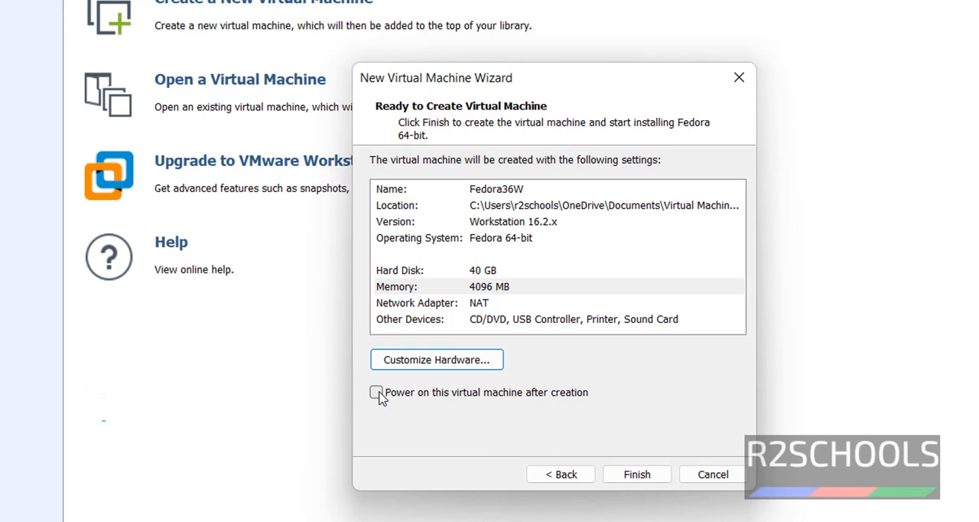
left_click(376, 392)
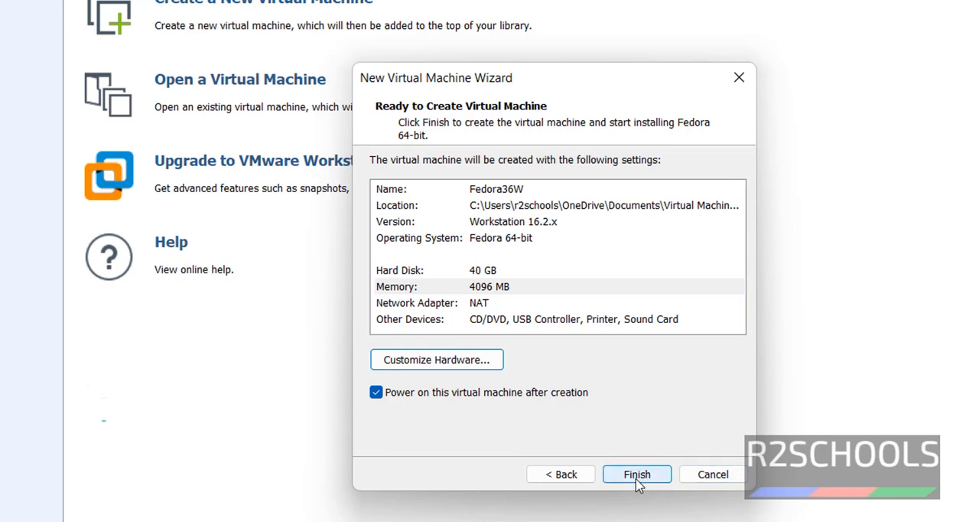
left_click(637, 474)
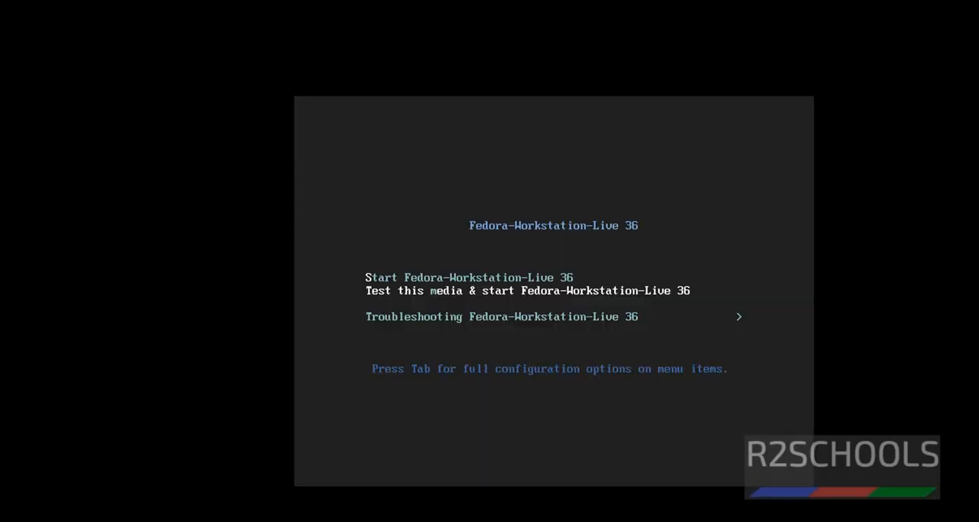
Step: Boot with Test this media & start, then abort the media check to reach the live session
key("Down")
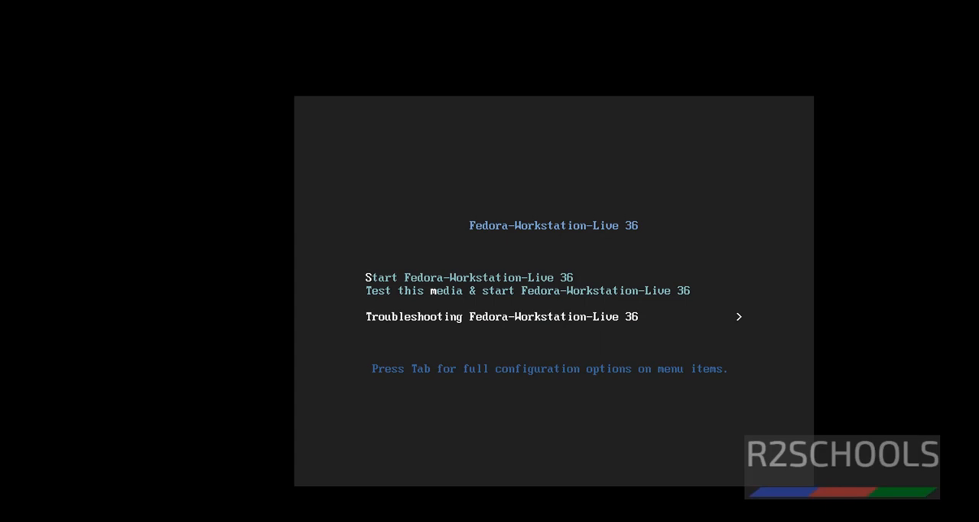
key("down")
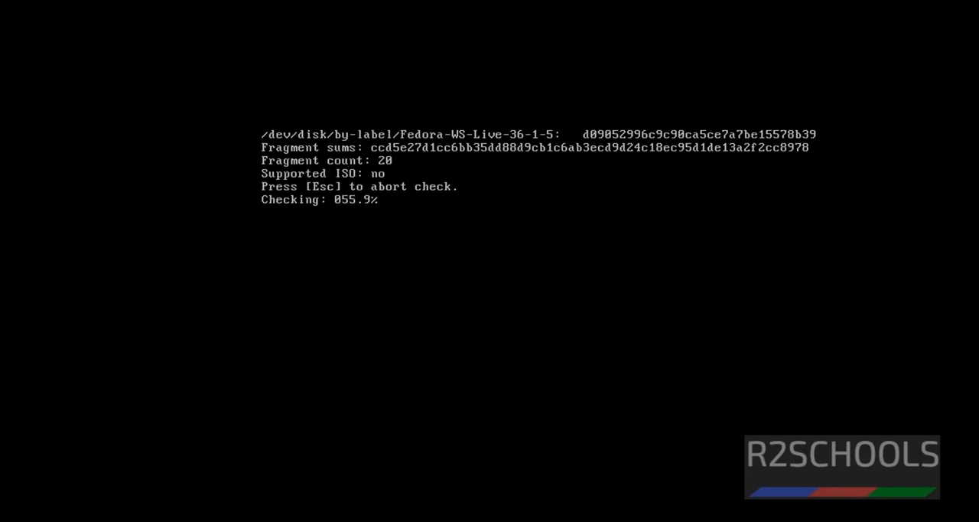
key("Escape")
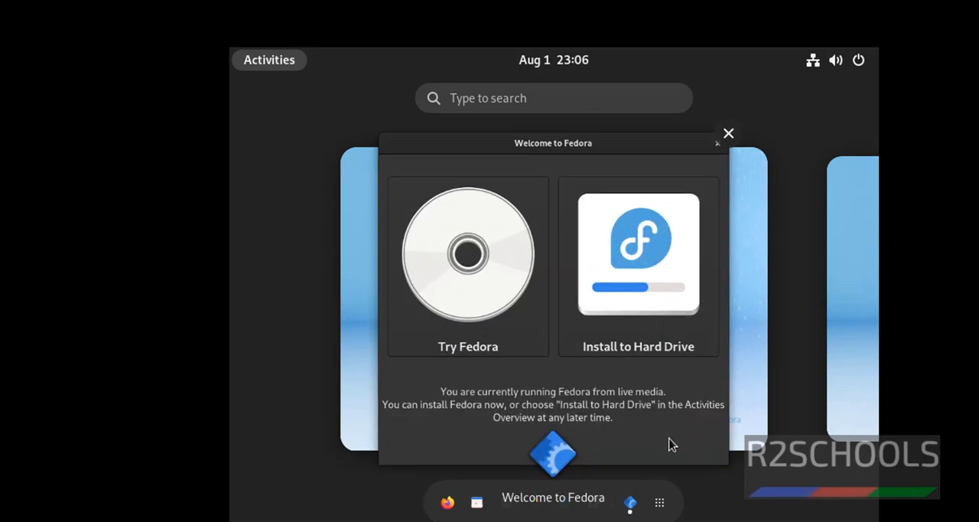
mouse_move(432, 269)
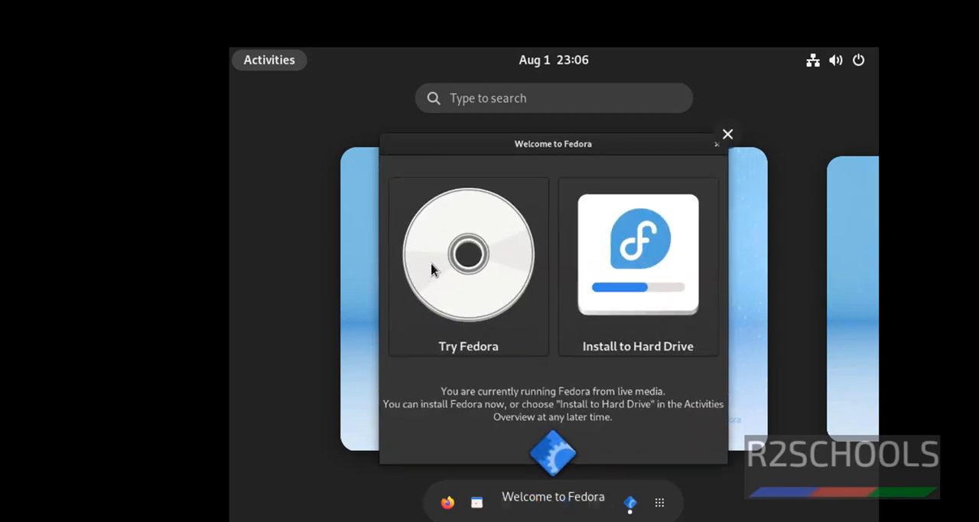
mouse_move(661, 257)
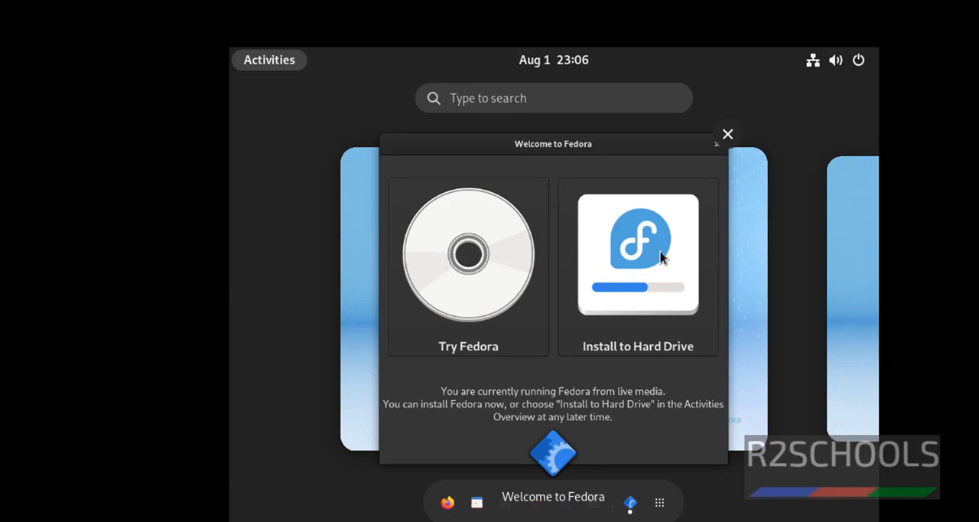
mouse_move(481, 284)
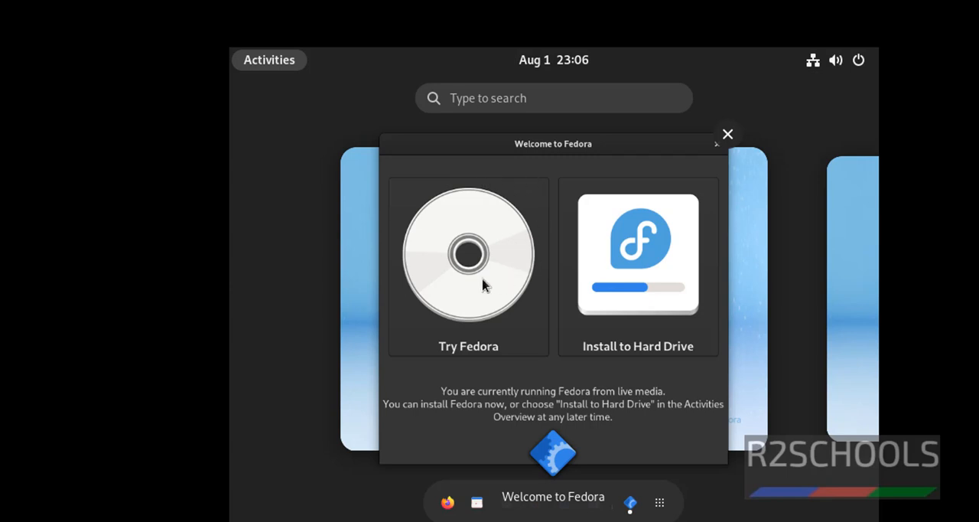
mouse_move(618, 266)
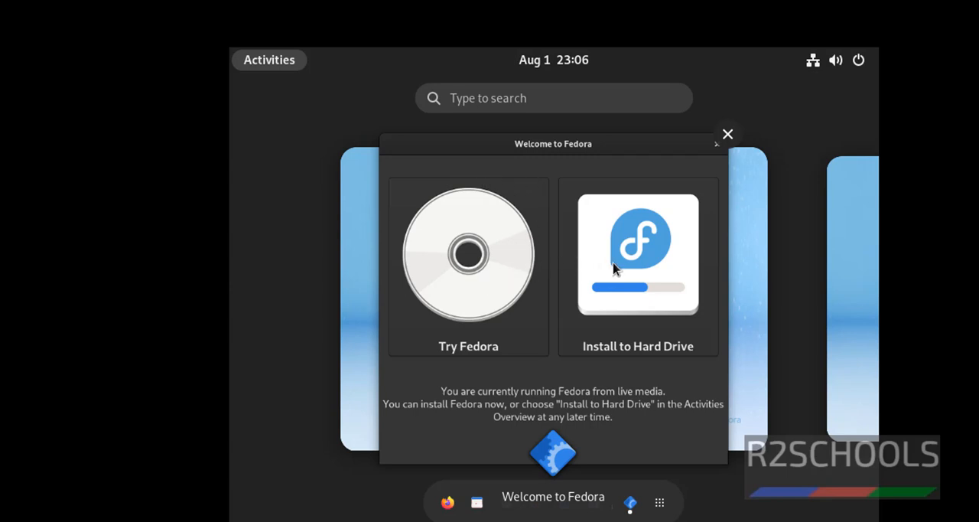
mouse_move(651, 271)
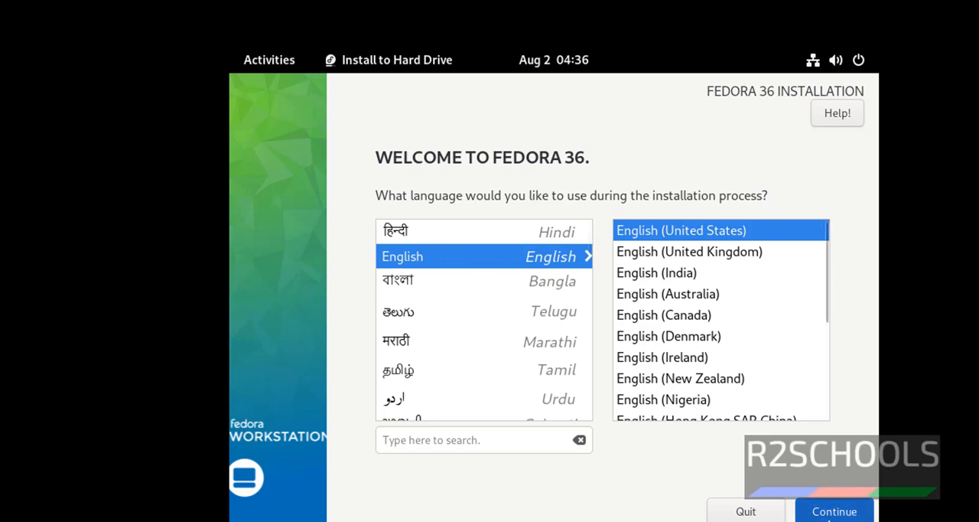
Step: Keep English (United States) and open Installation Destination showing the 40 GiB disk
left_click(834, 511)
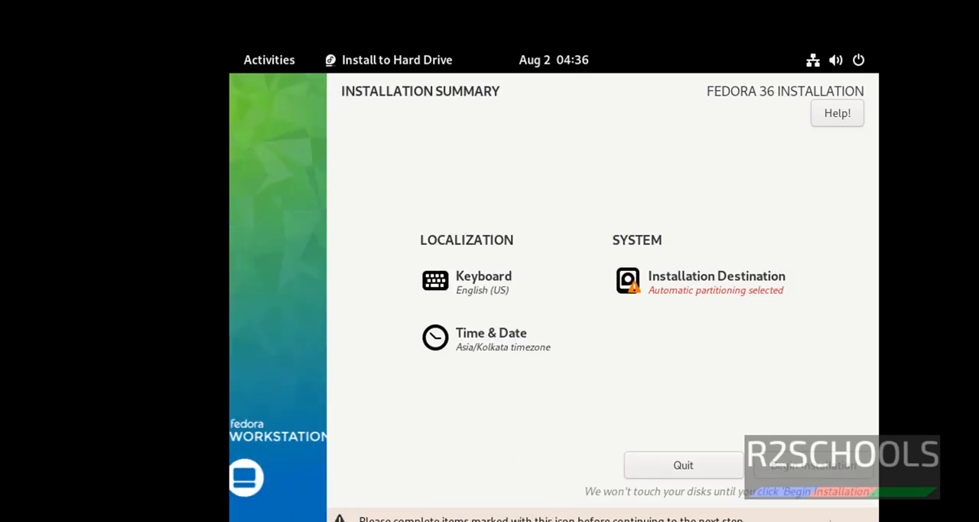
mouse_move(747, 289)
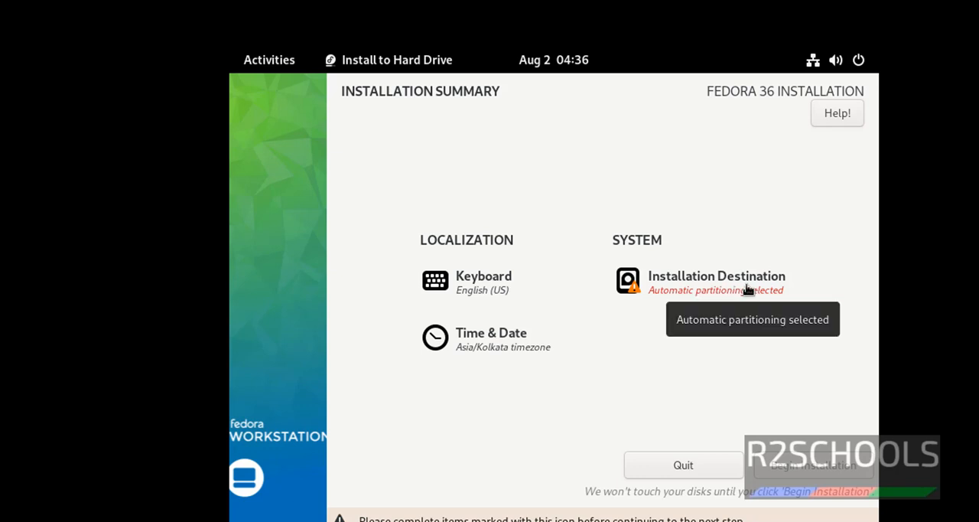
mouse_move(685, 395)
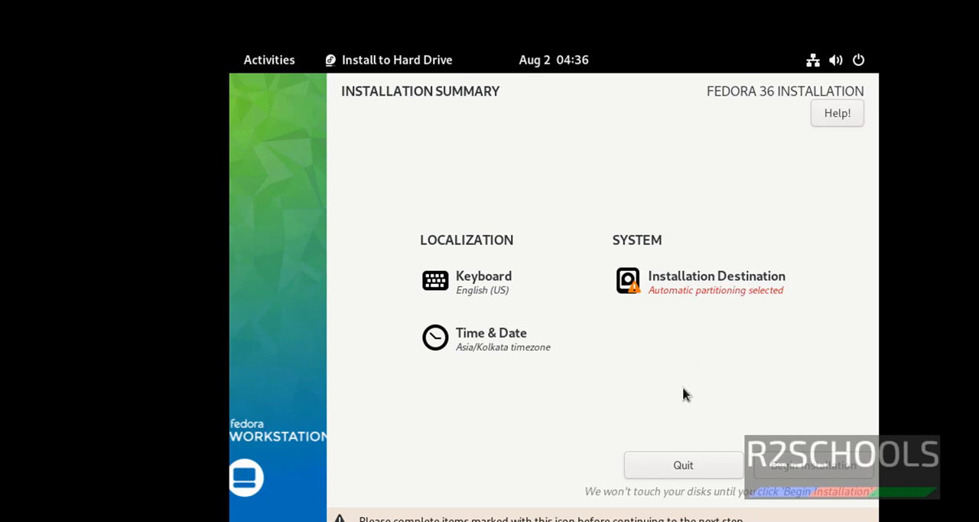
mouse_move(833, 508)
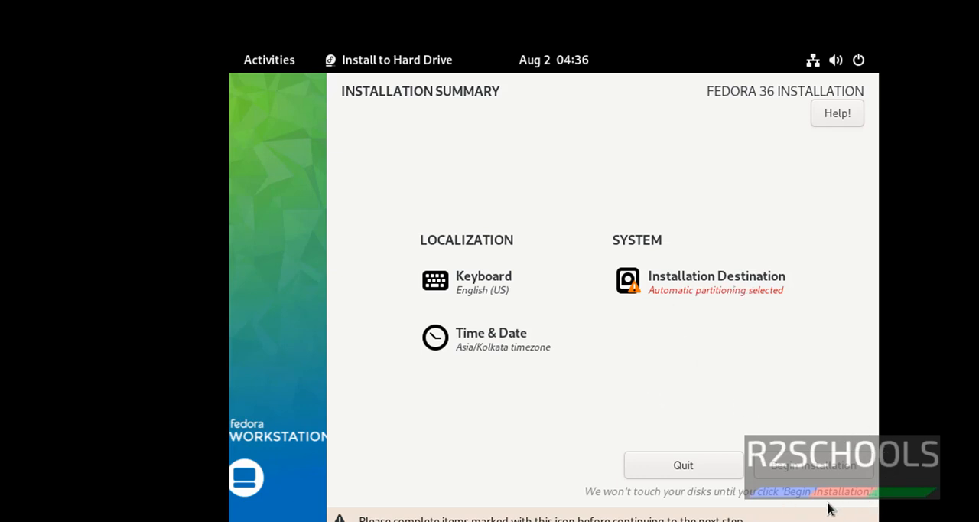
mouse_move(716, 285)
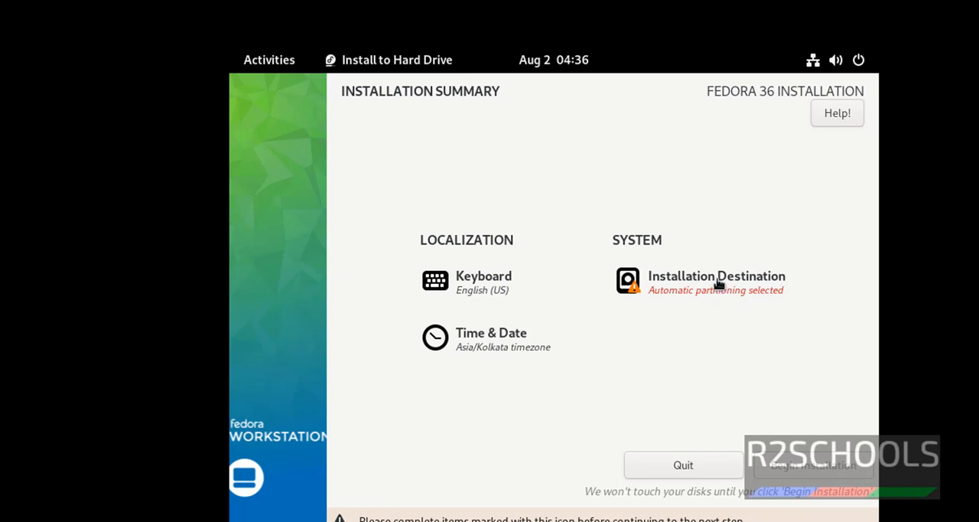
mouse_move(809, 496)
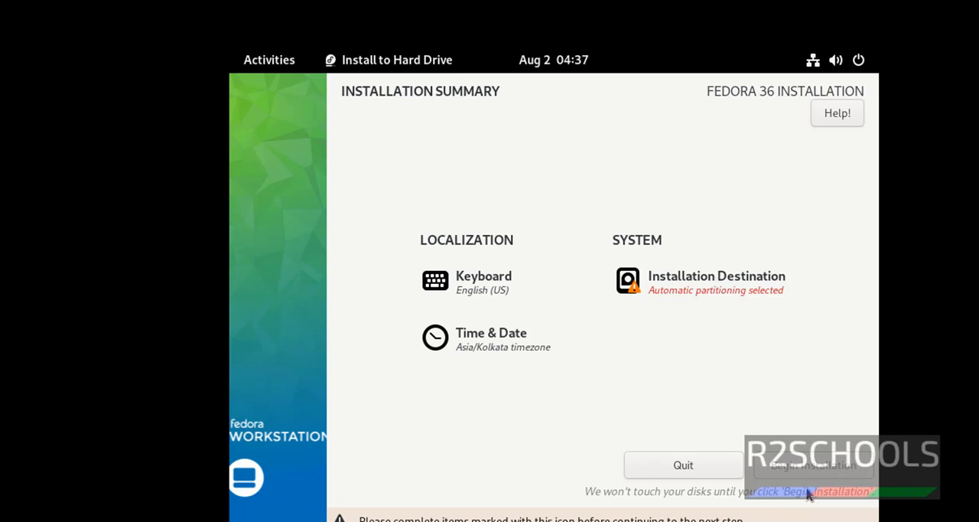
mouse_move(681, 289)
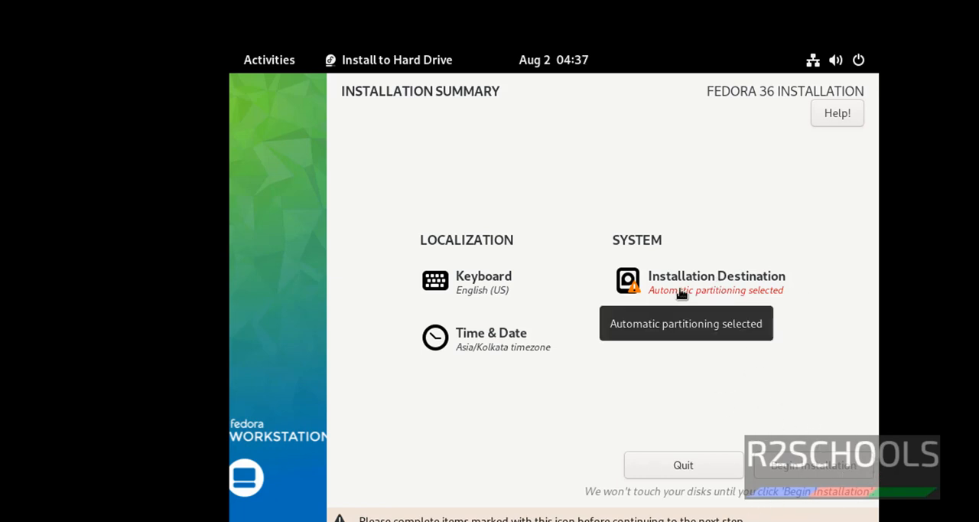
left_click(716, 282)
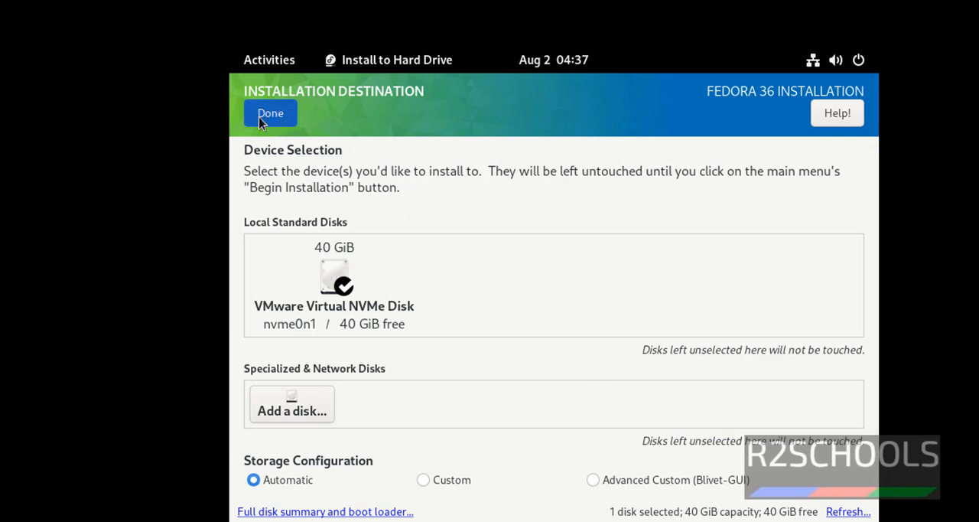
Step: Accept the 40 GiB disk as installation destination and begin installing Fedora 36
left_click(269, 113)
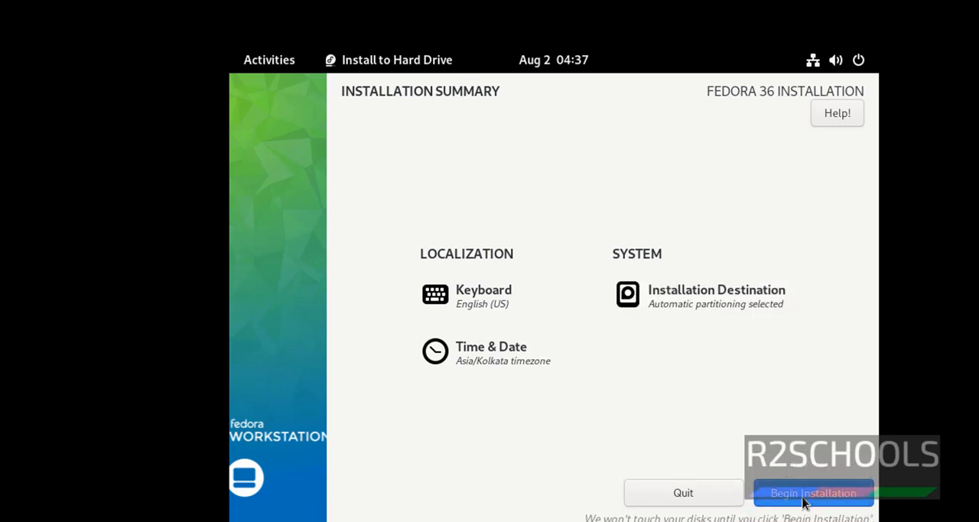
left_click(812, 492)
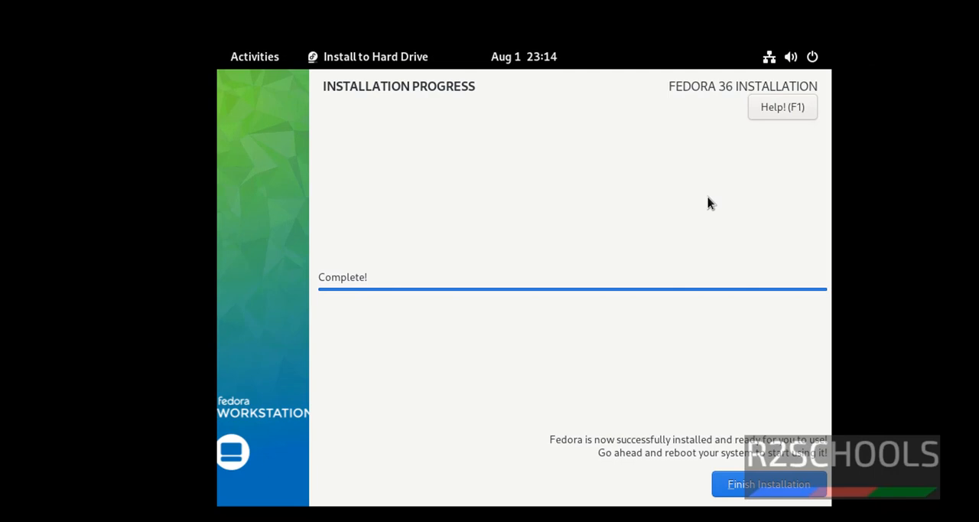
mouse_move(569, 474)
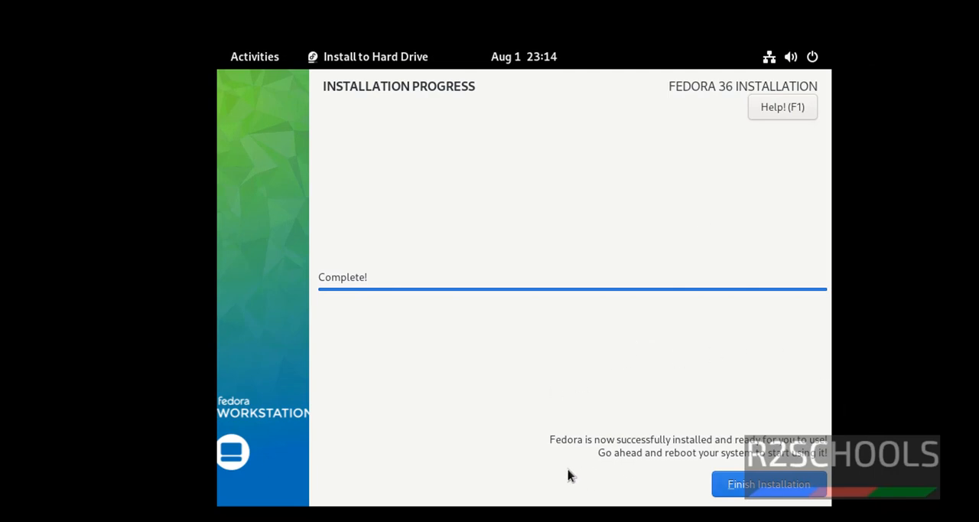
mouse_move(605, 450)
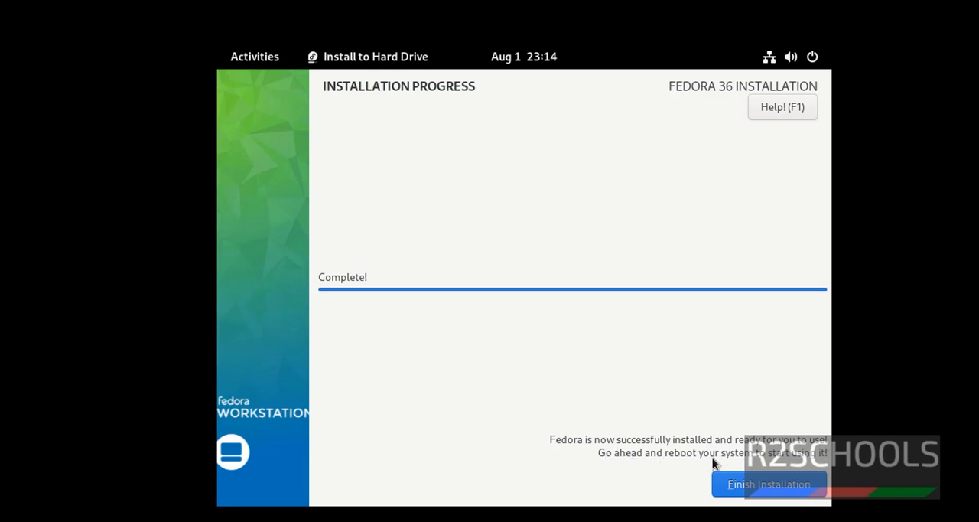
mouse_move(805, 465)
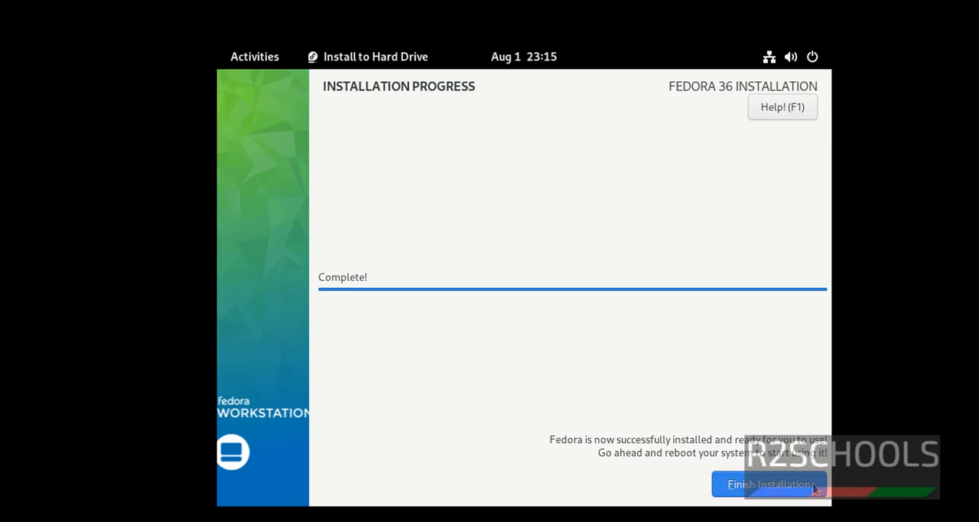
Step: Finish the installation, then check and dismiss the top-right system power menu
left_click(768, 484)
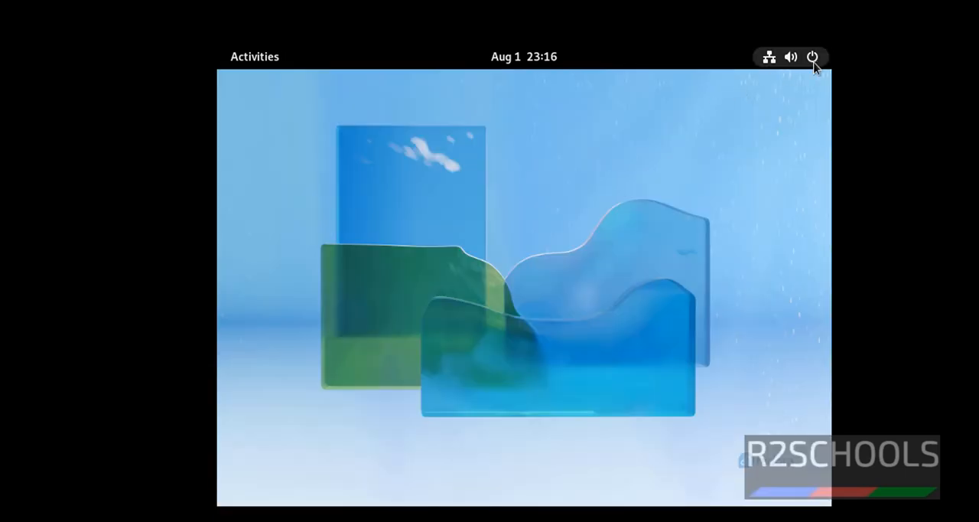
left_click(814, 56)
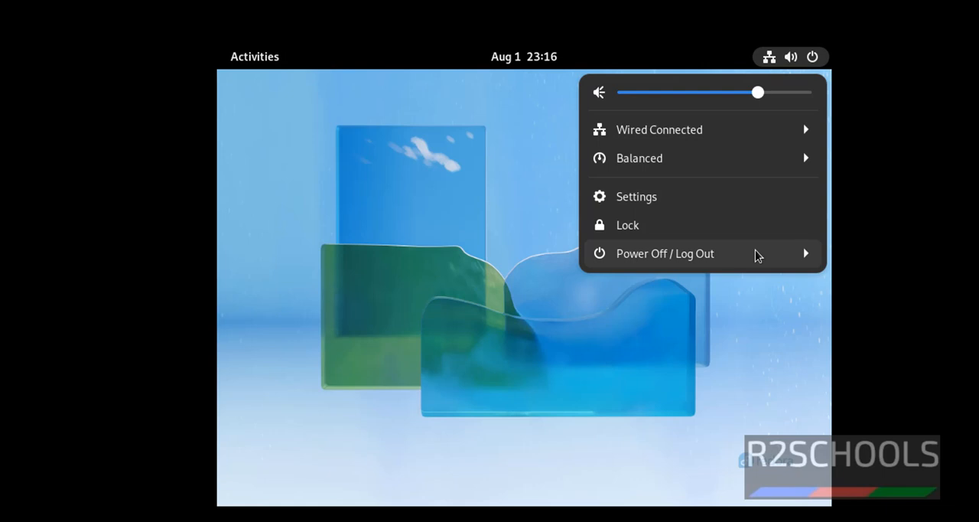
left_click(661, 315)
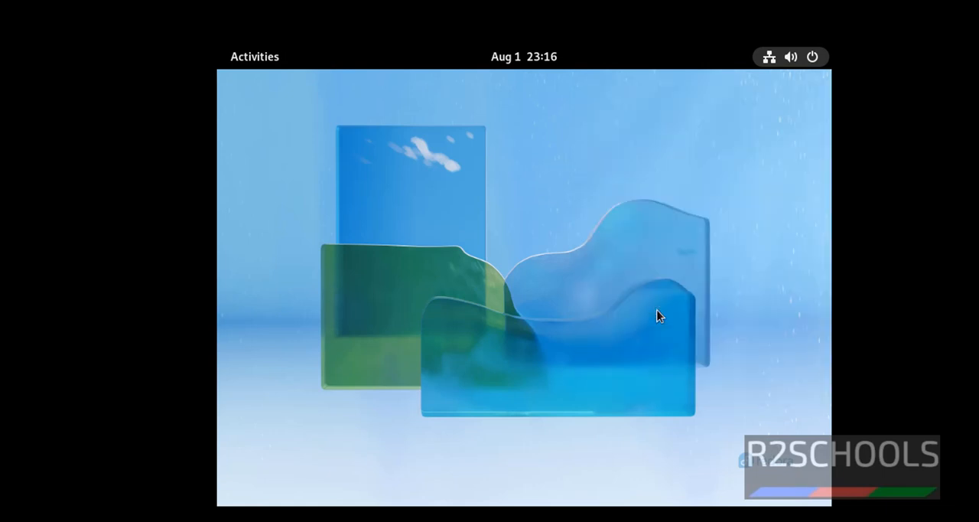
mouse_move(563, 329)
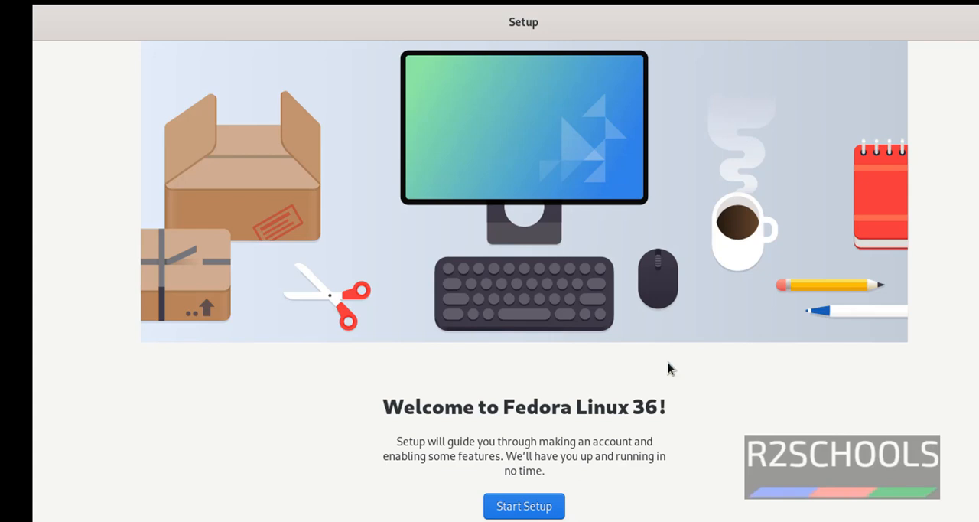
mouse_move(681, 505)
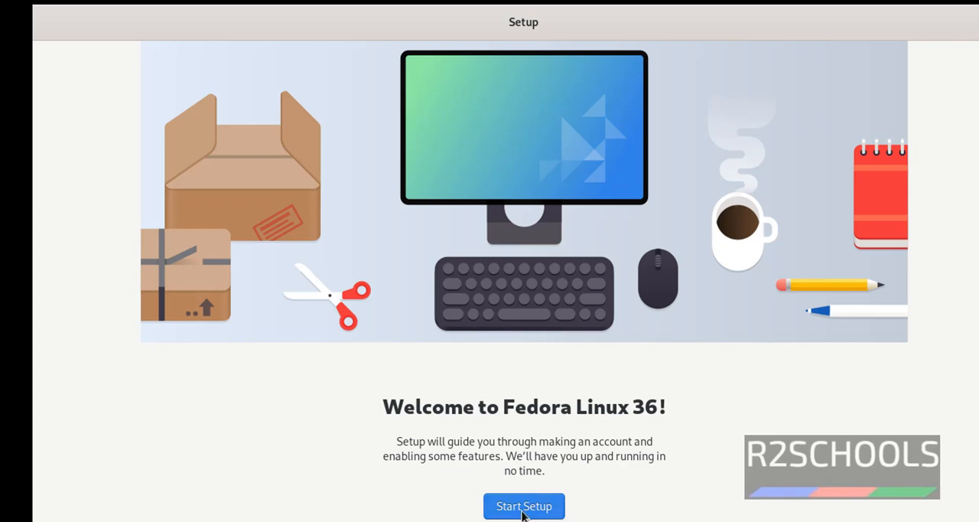
Step: Begin first-time setup and keep location services enabled on the privacy screen
left_click(523, 505)
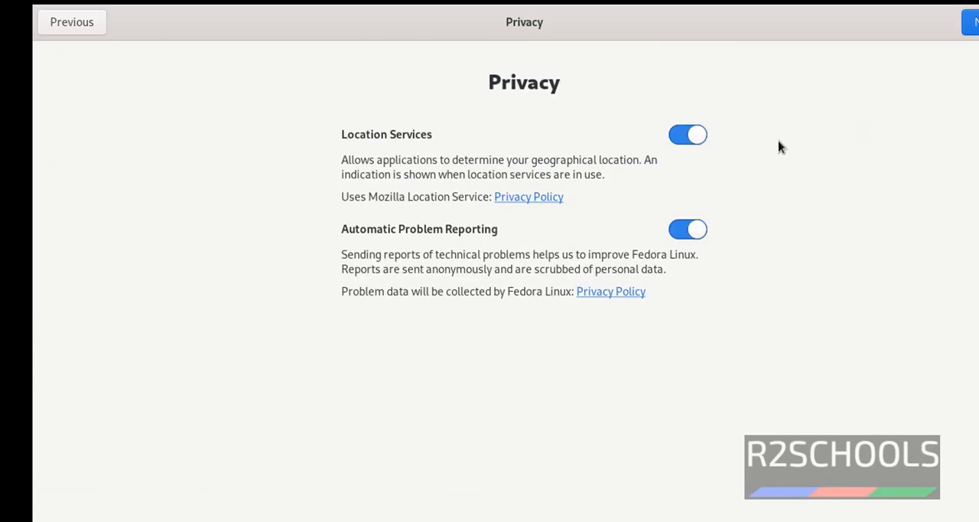
mouse_move(353, 247)
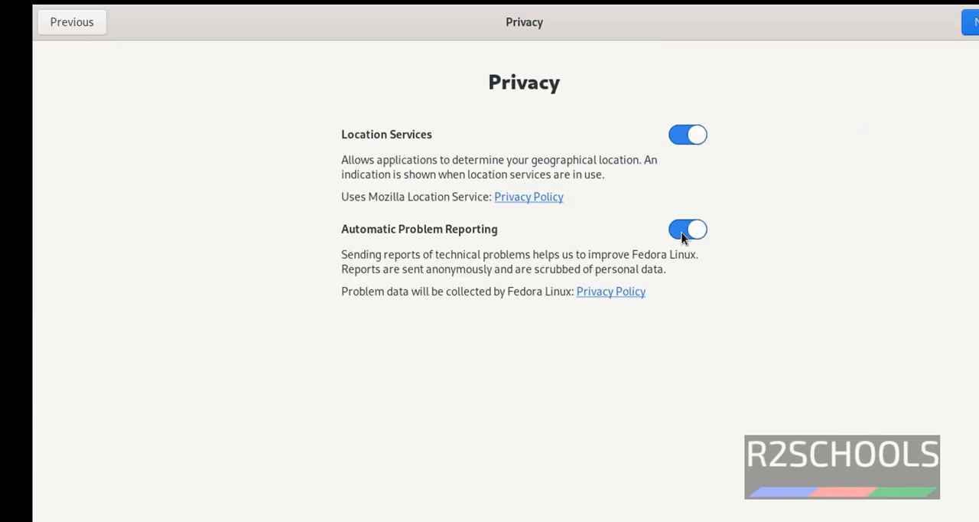
left_click(688, 134)
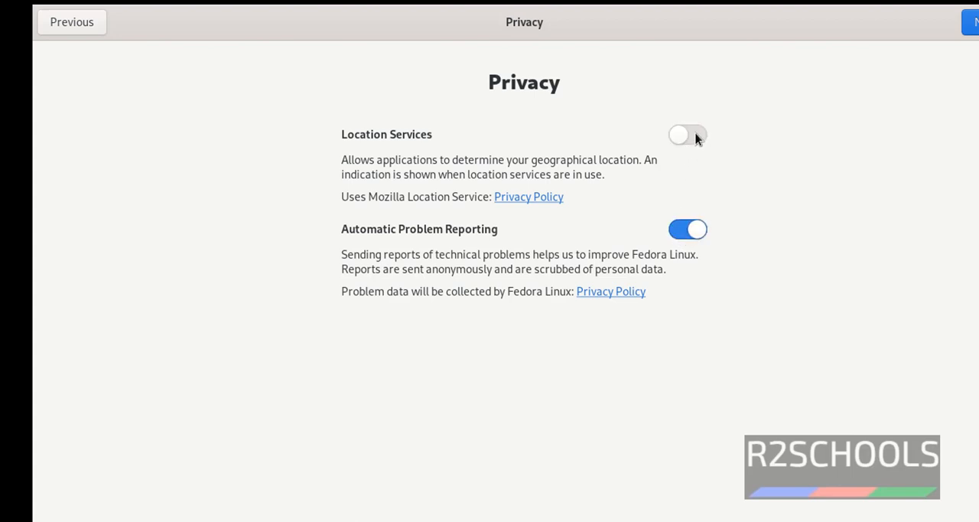
left_click(687, 134)
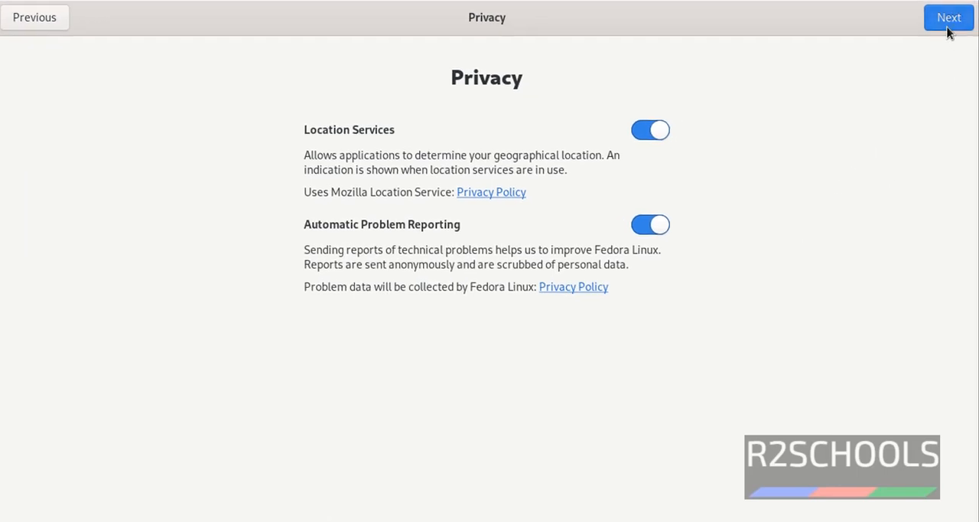
left_click(949, 17)
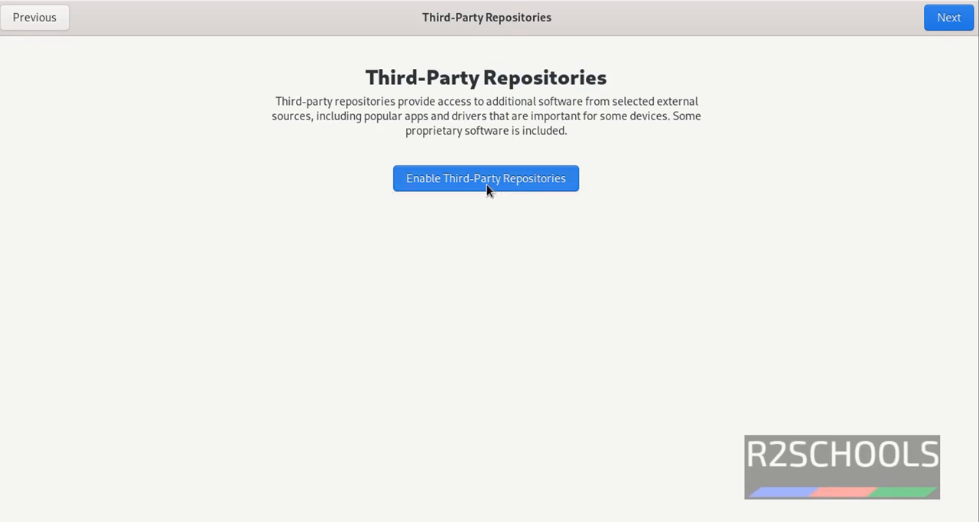
Step: Enable third-party repositories, then briefly start and cancel a Google account sign-in
left_click(487, 178)
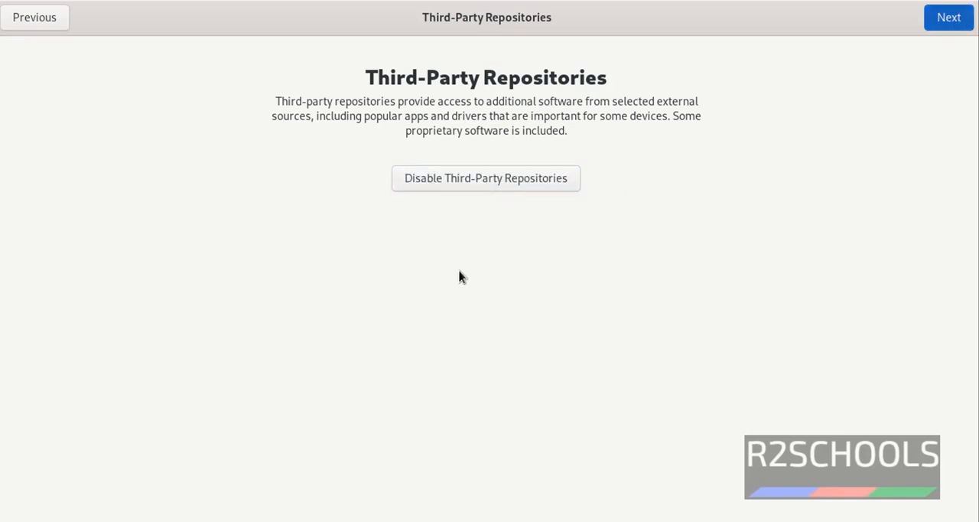
left_click(948, 17)
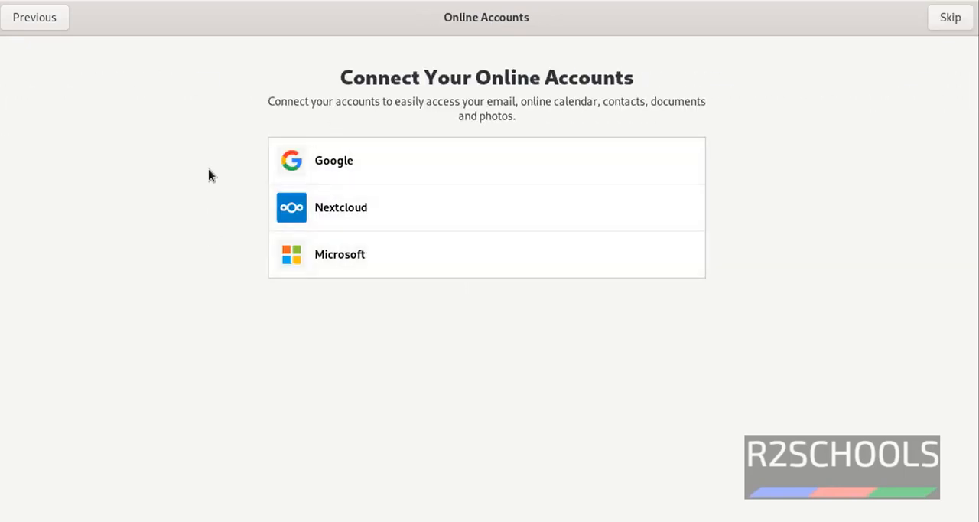
mouse_move(306, 167)
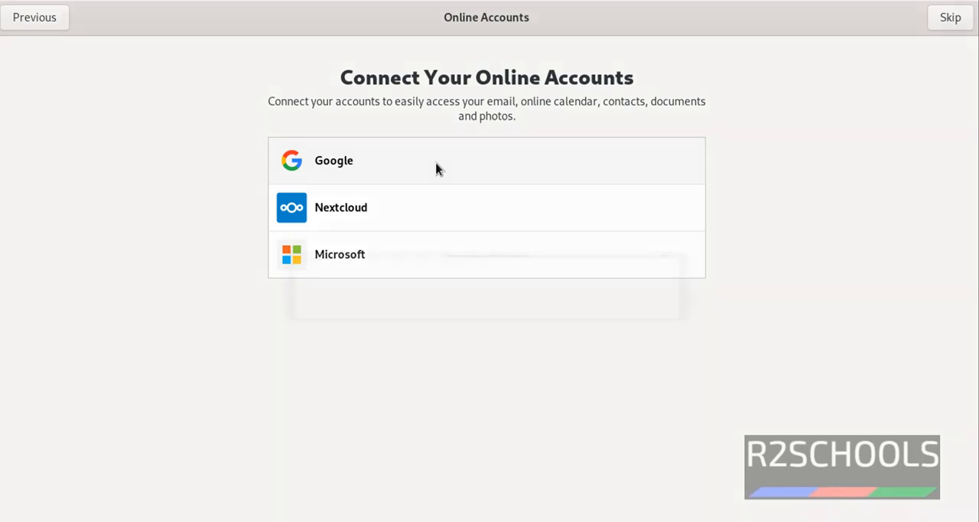
left_click(333, 161)
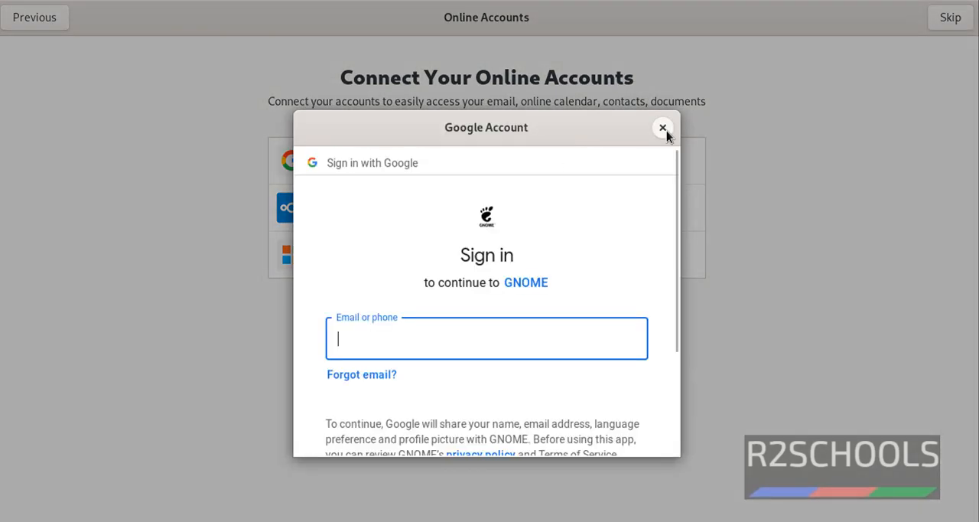
left_click(663, 127)
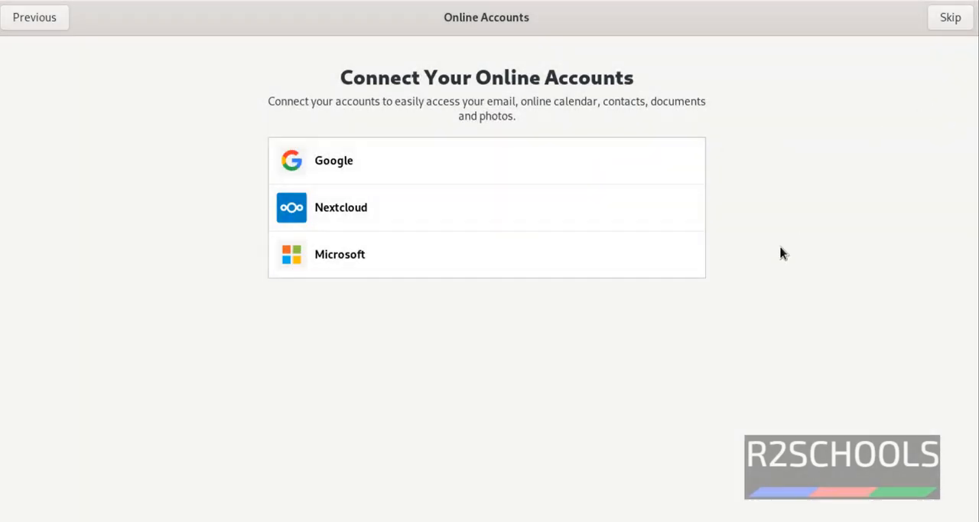
mouse_move(941, 84)
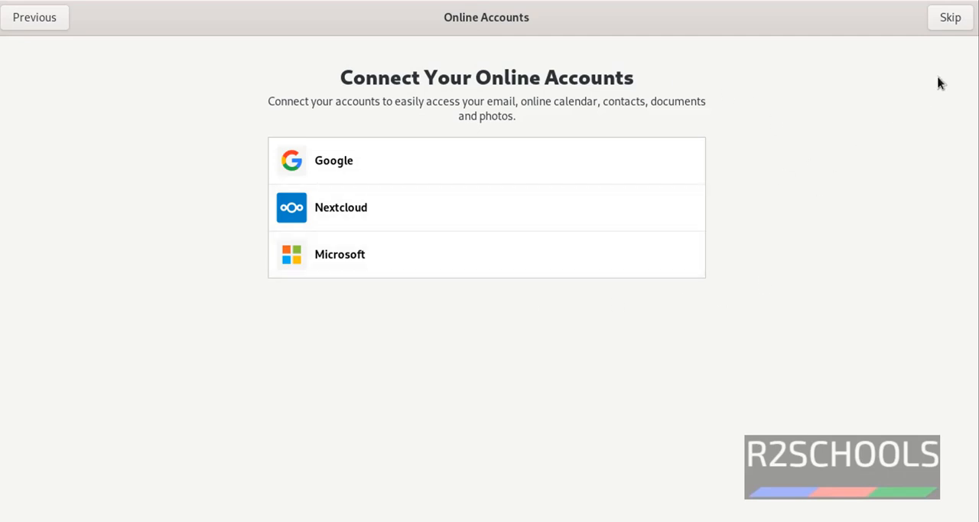
Step: Skip online accounts and create user r2schools with a password, reaching 'All done!'
left_click(950, 17)
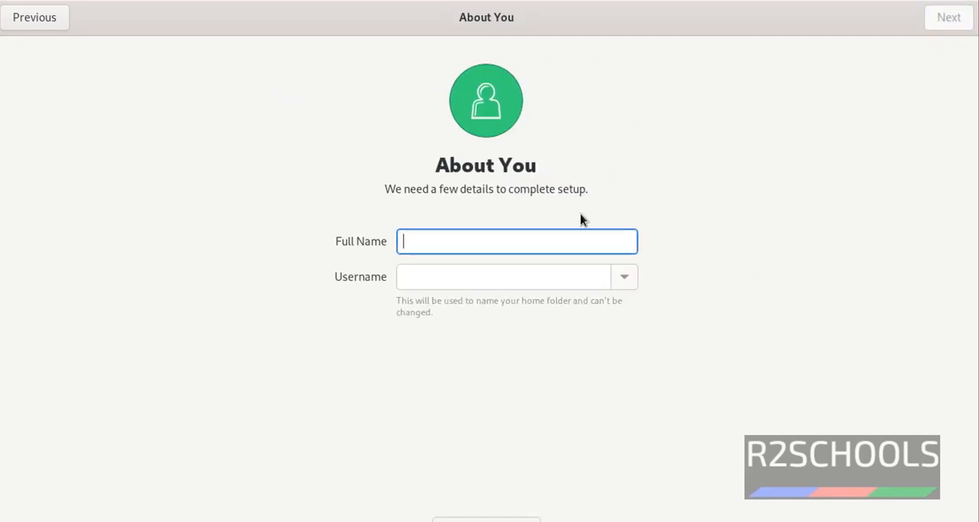
mouse_move(499, 241)
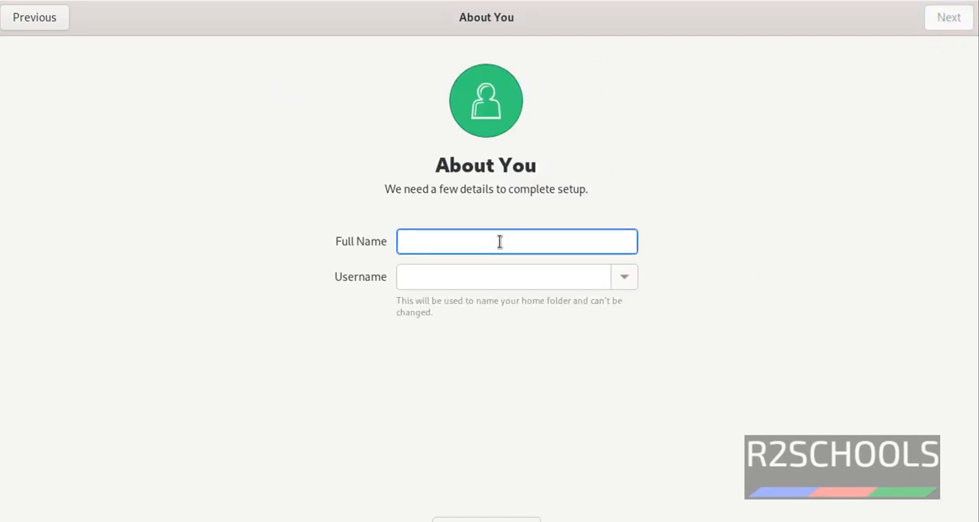
type("adminis")
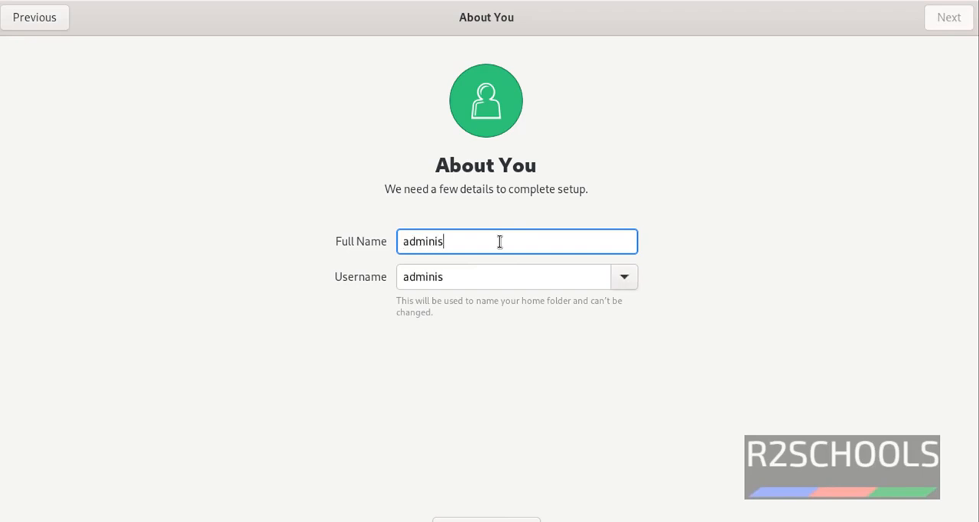
type("r2schools")
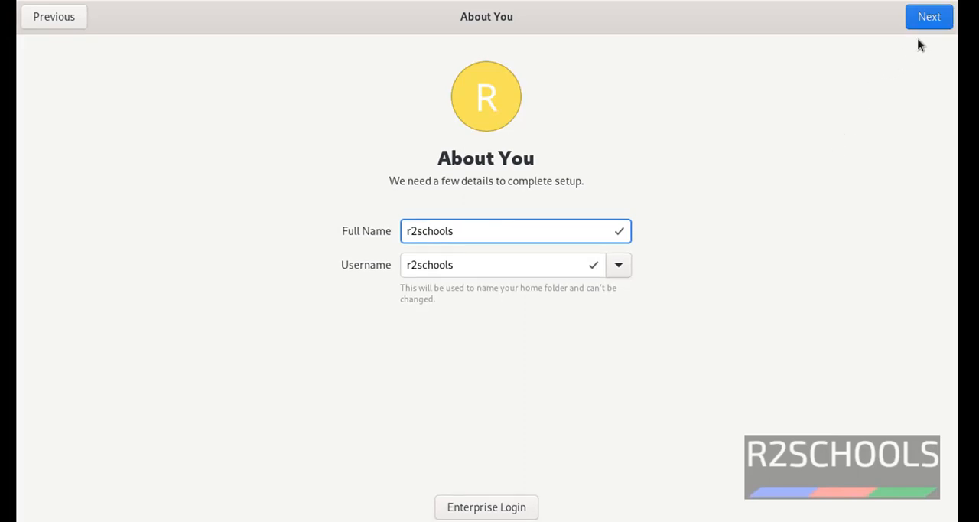
left_click(929, 15)
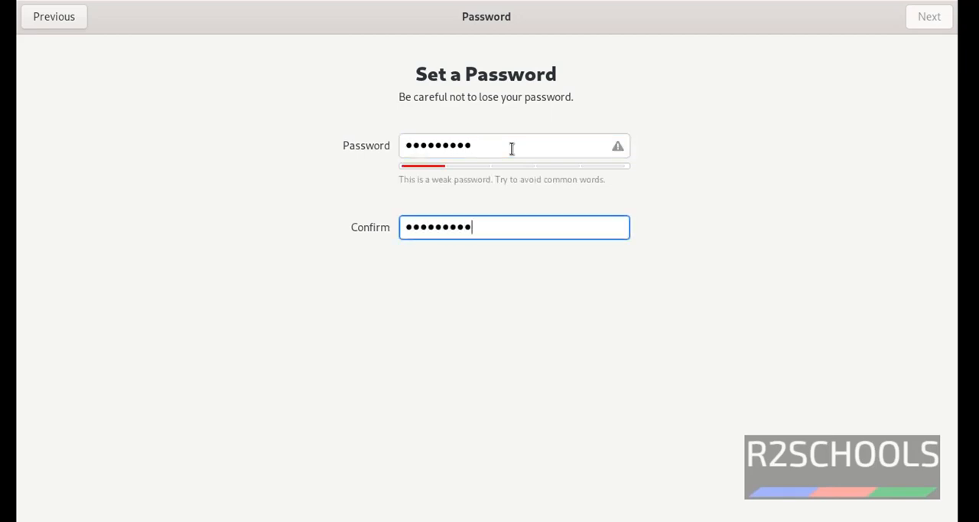
left_click(929, 15)
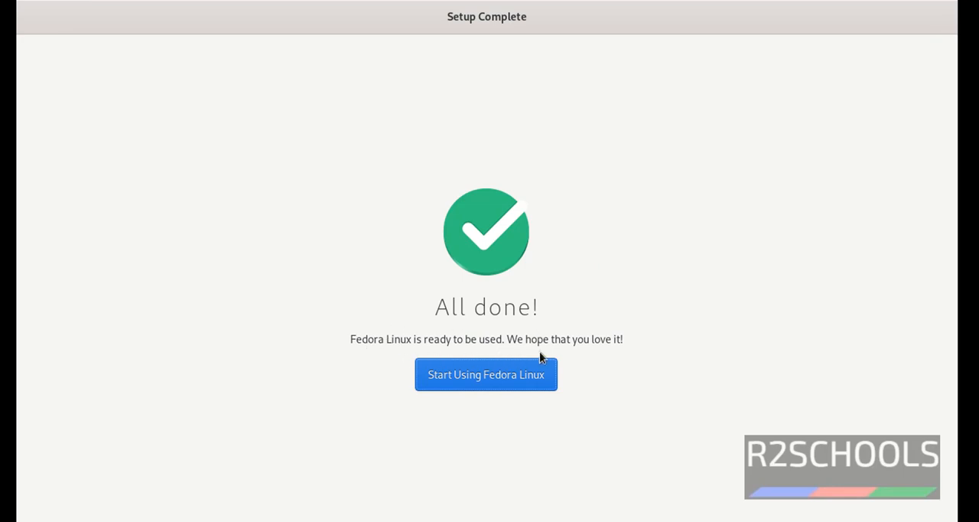
mouse_move(605, 367)
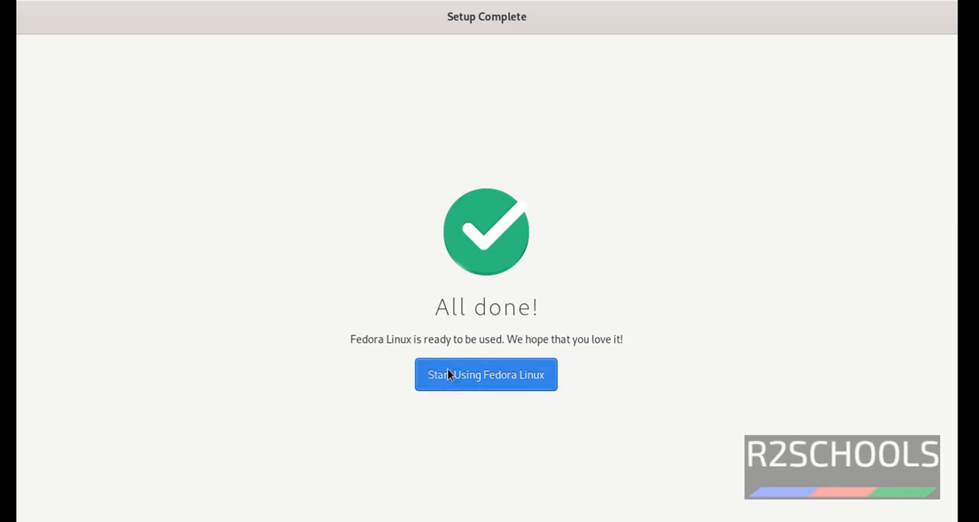
Step: Start using Fedora Linux, decline the GNOME 42 tour and show all applications
left_click(487, 374)
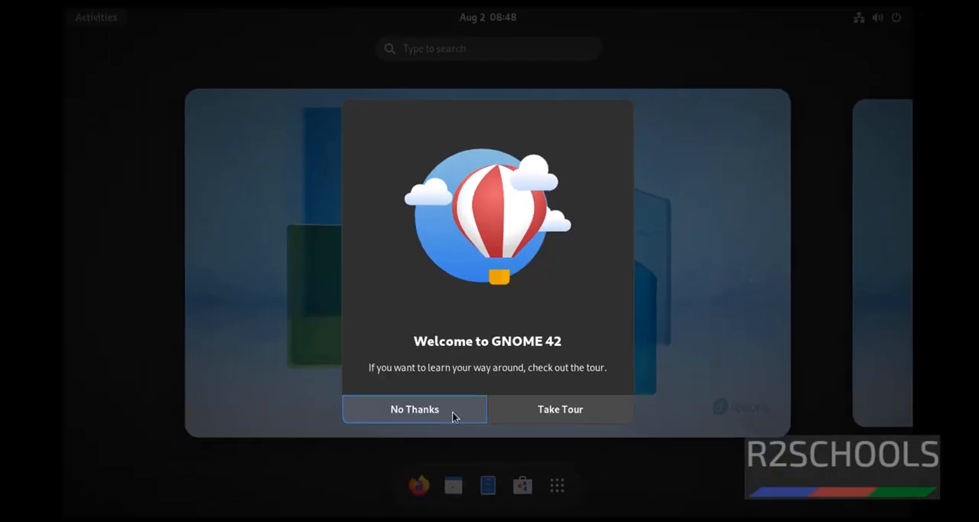
left_click(413, 408)
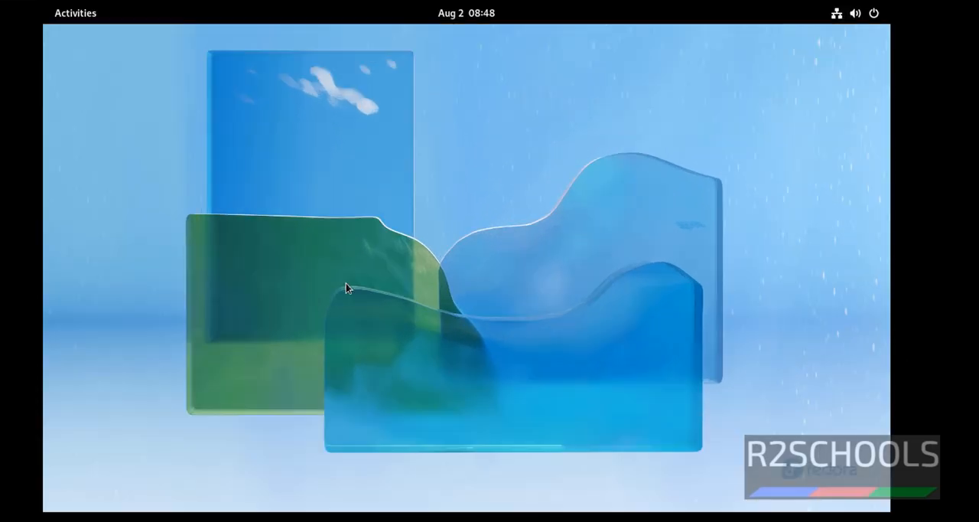
left_click(75, 12)
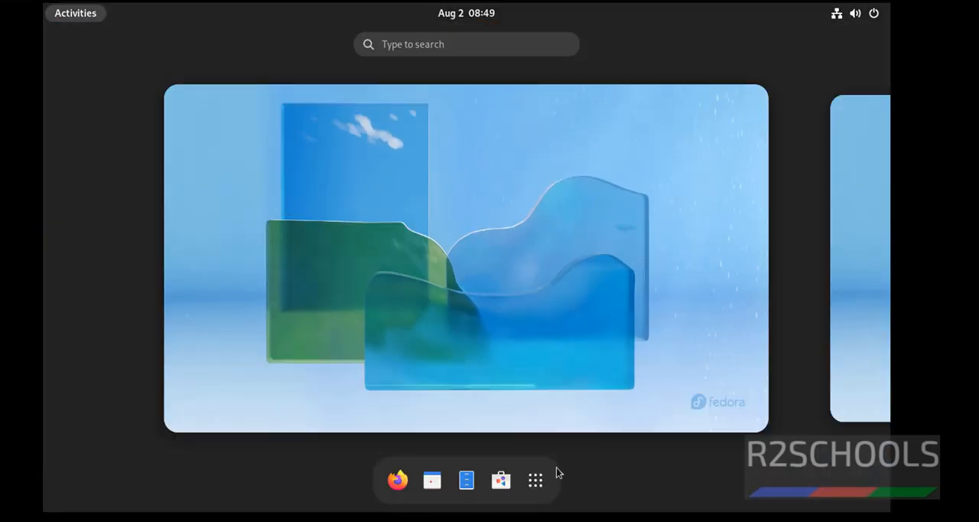
left_click(535, 480)
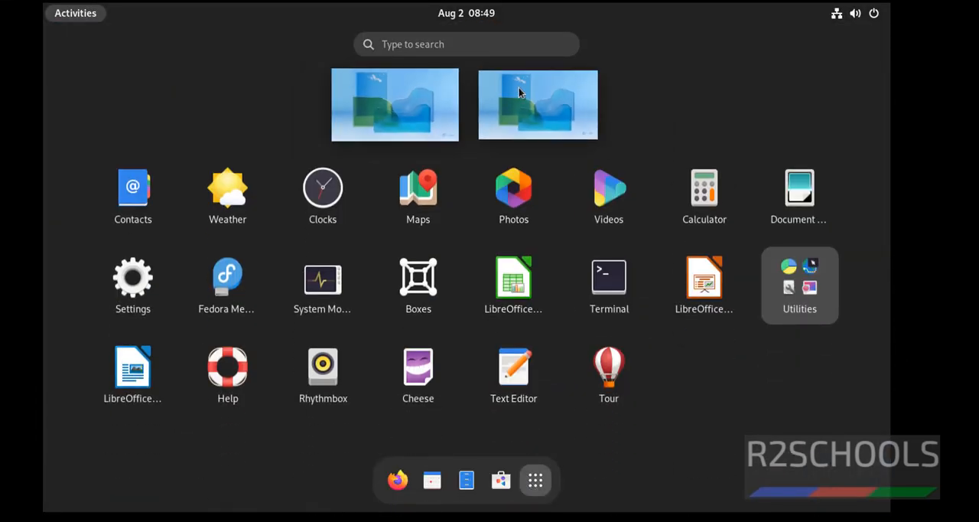
Step: Search the applications for 't' and launch a Terminal window as r2schools@fedora
left_click(465, 42)
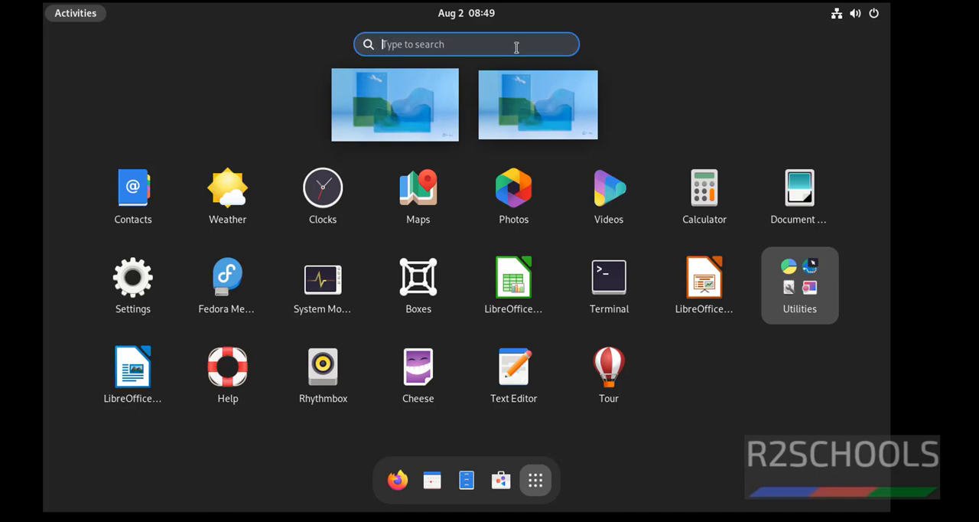
mouse_move(609, 283)
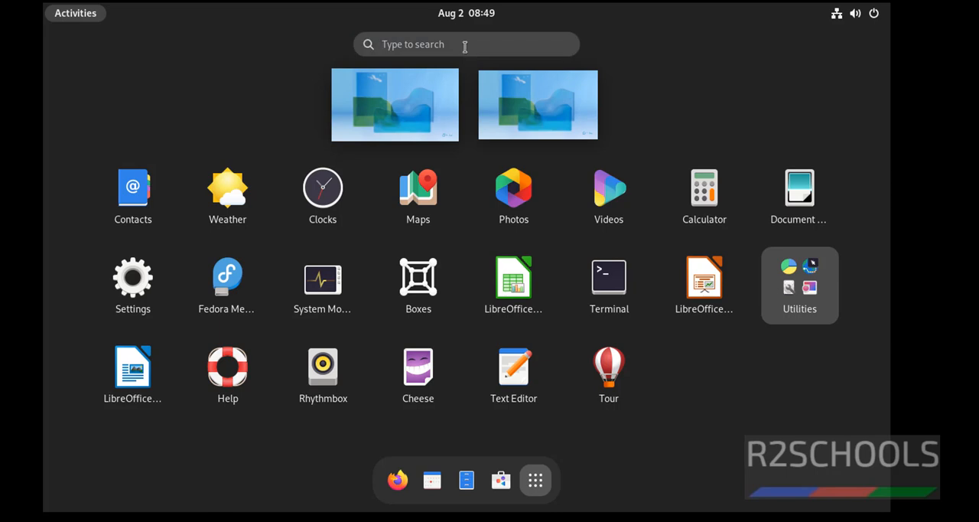
type("t")
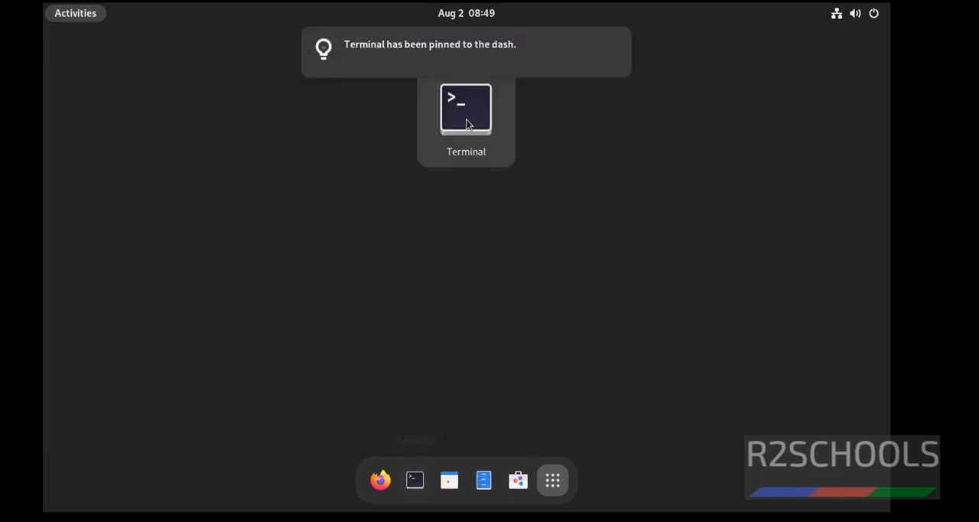
left_click(466, 108)
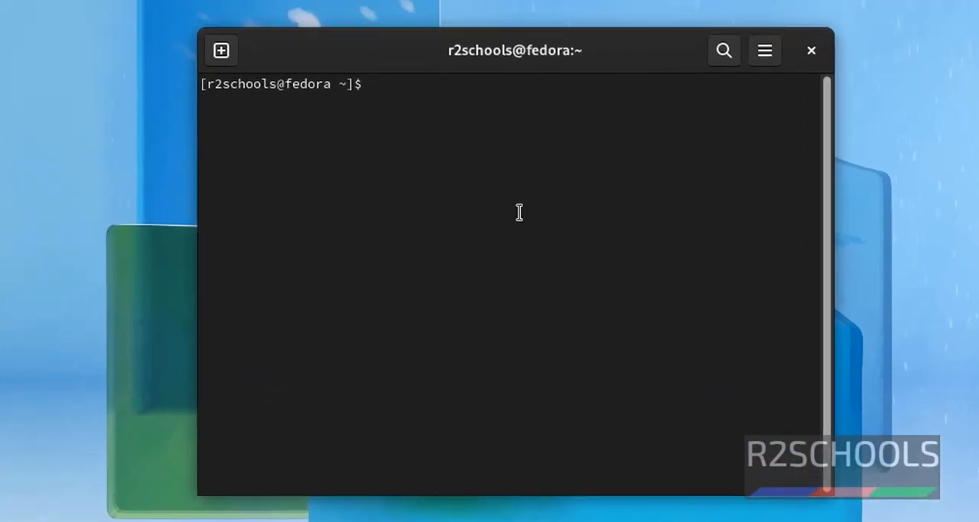
Step: Run 'more /etc/os-release' and highlight VERSION_ID=36 confirming Fedora Linux 36
type("mo")
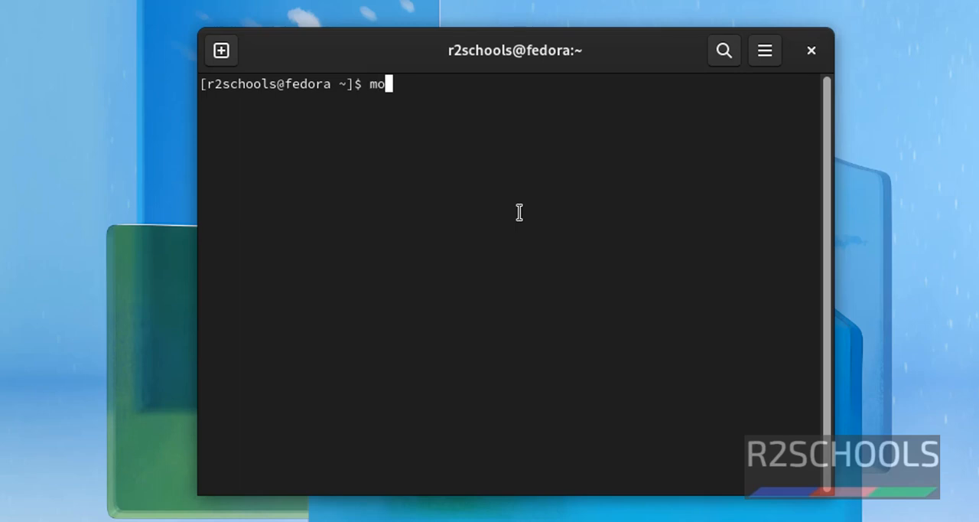
type("re /etc/")
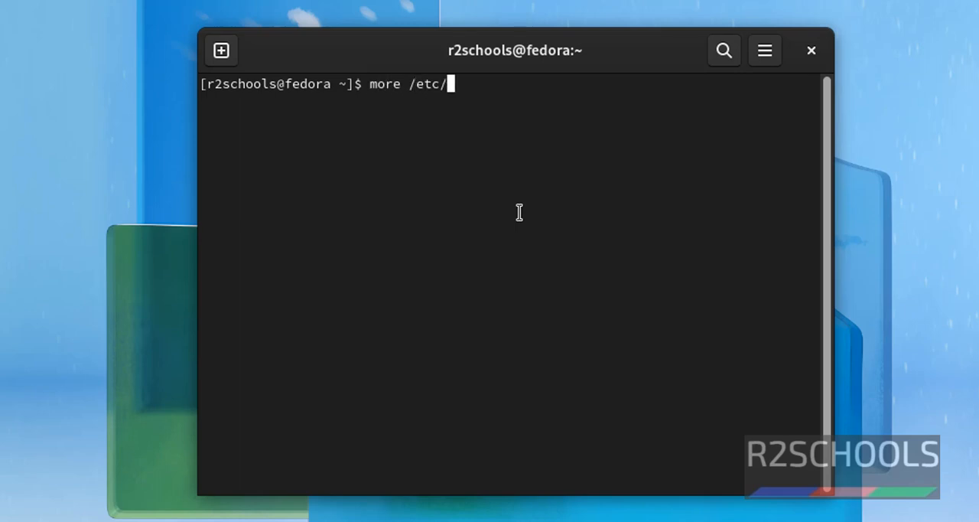
type("os-r")
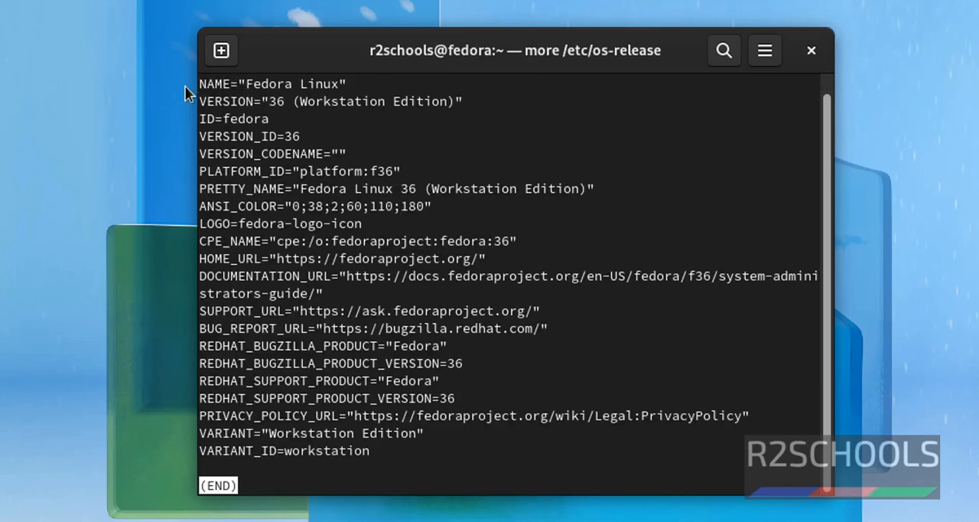
mouse_move(337, 98)
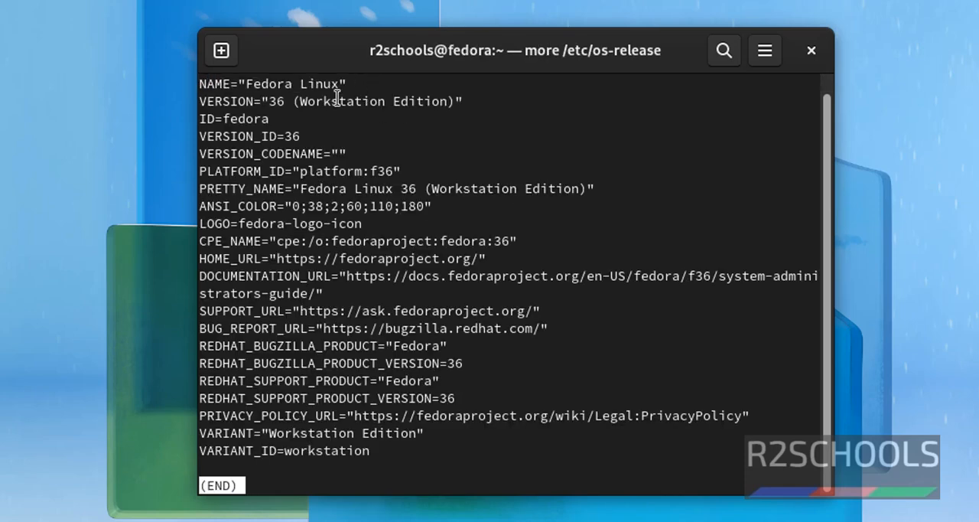
double_click(245, 101)
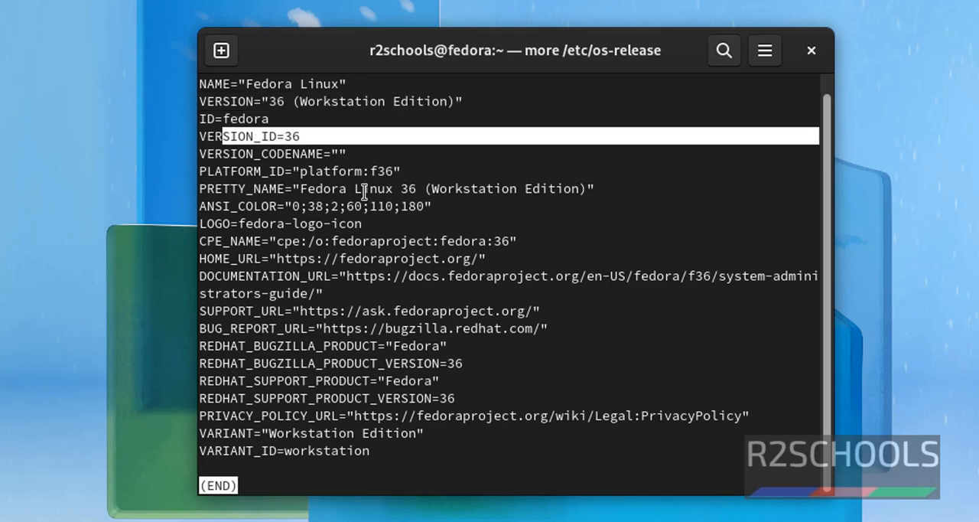
mouse_move(581, 366)
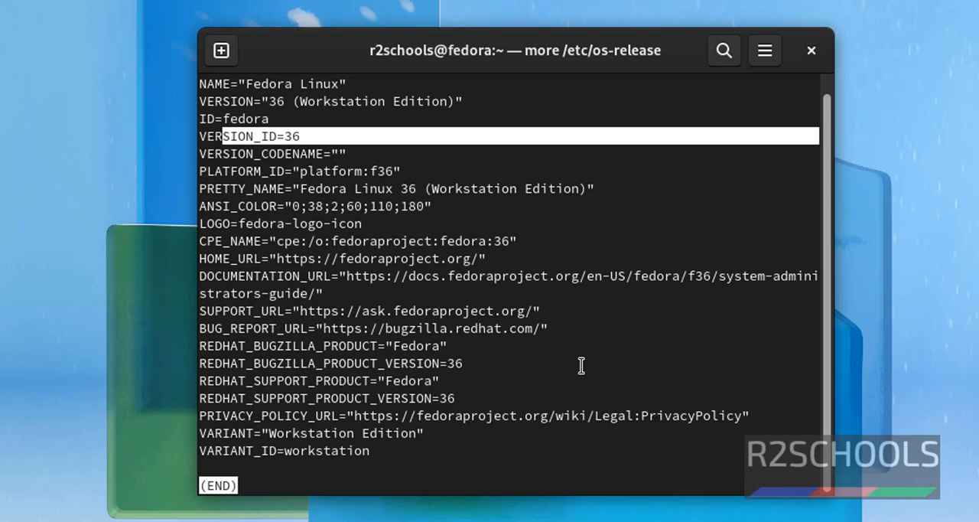
Step: Quit the file viewer, become root with 'sudo -i' and verify with 'whoami'
key("q")
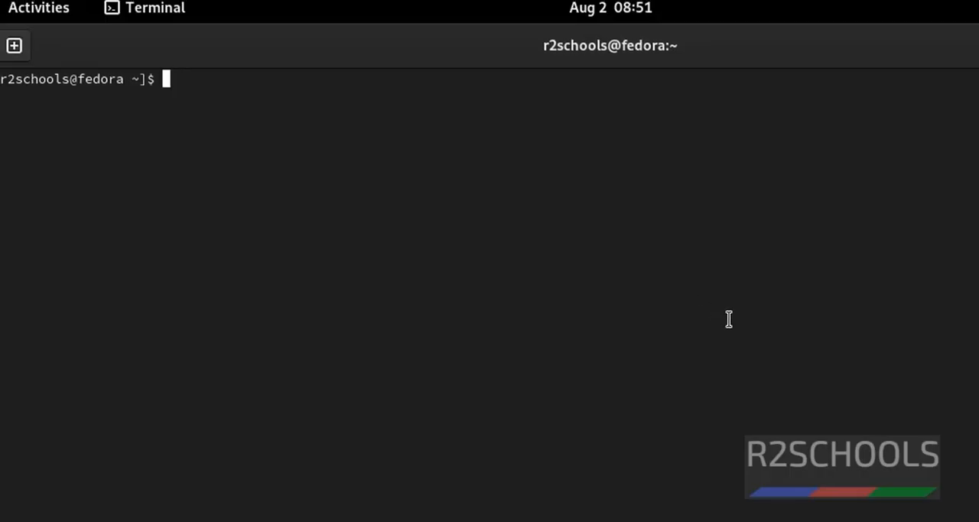
type("sudo -i")
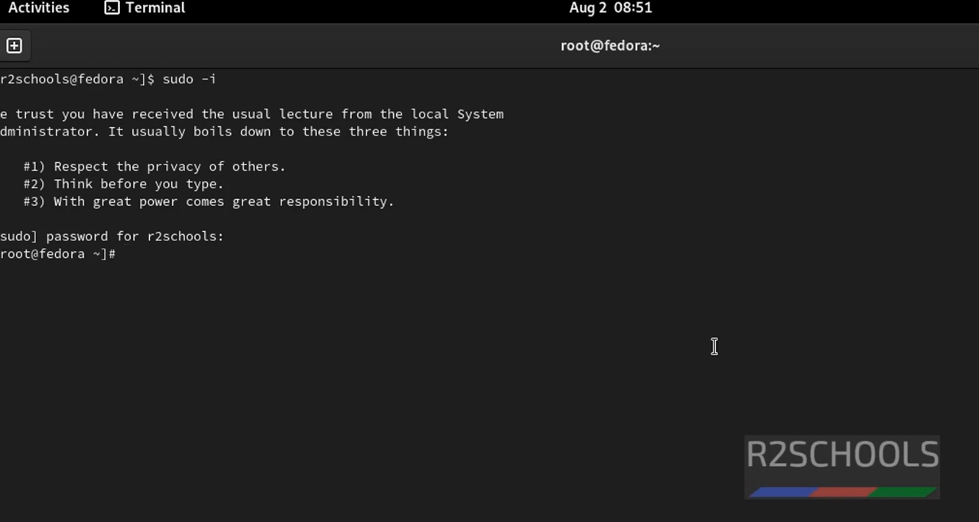
type("whoami")
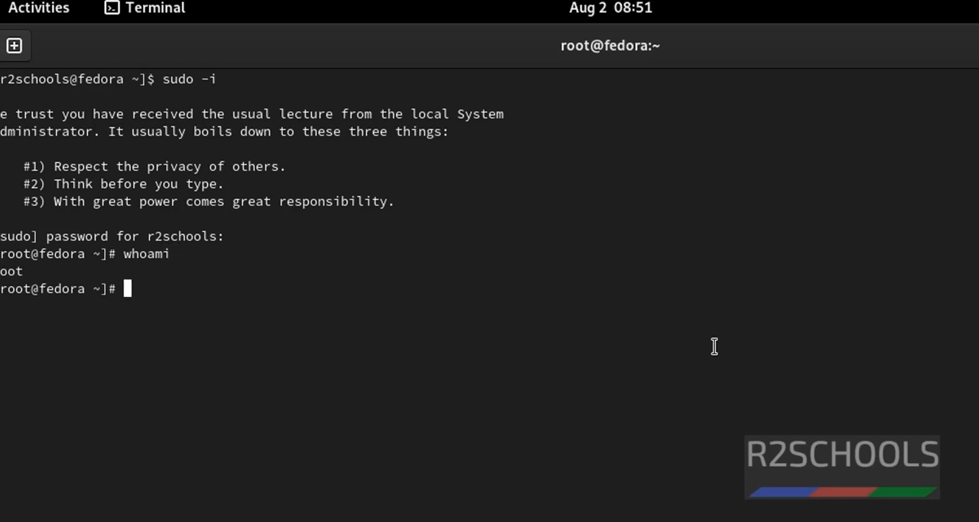
Step: Set a new root password with 'passwd', then exit the root shell
type("pa")
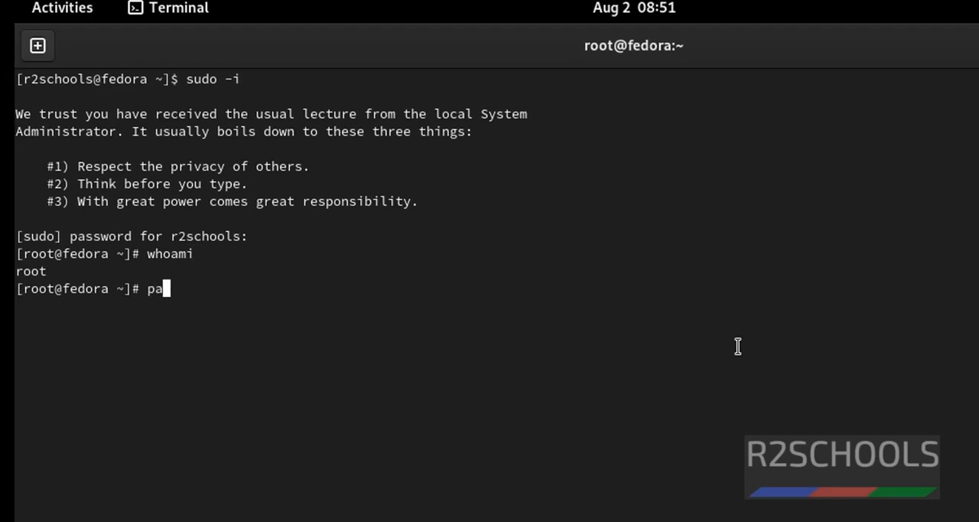
type("sswd")
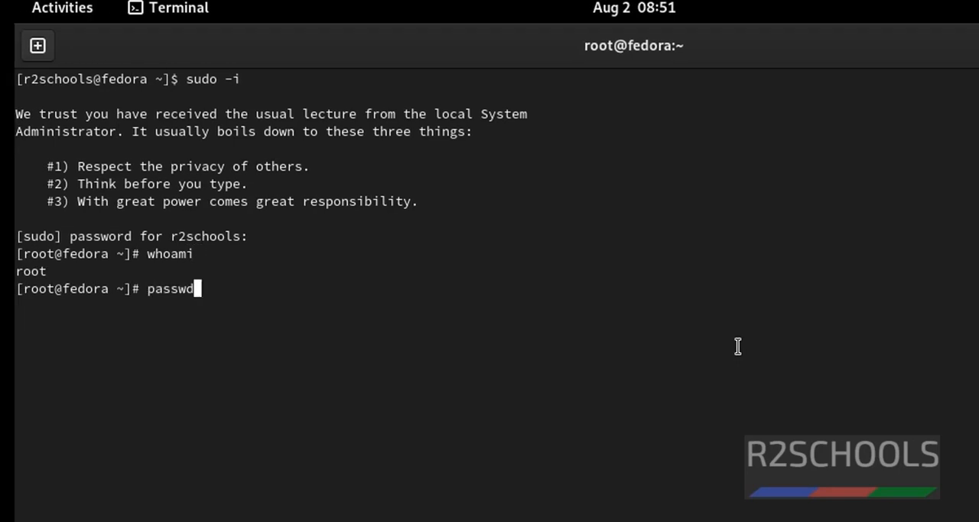
key("Return")
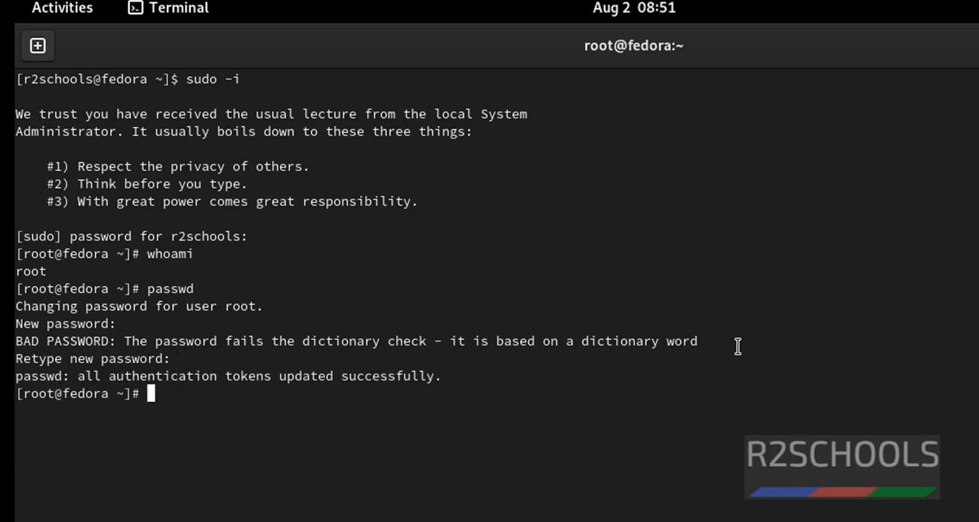
type("exit")
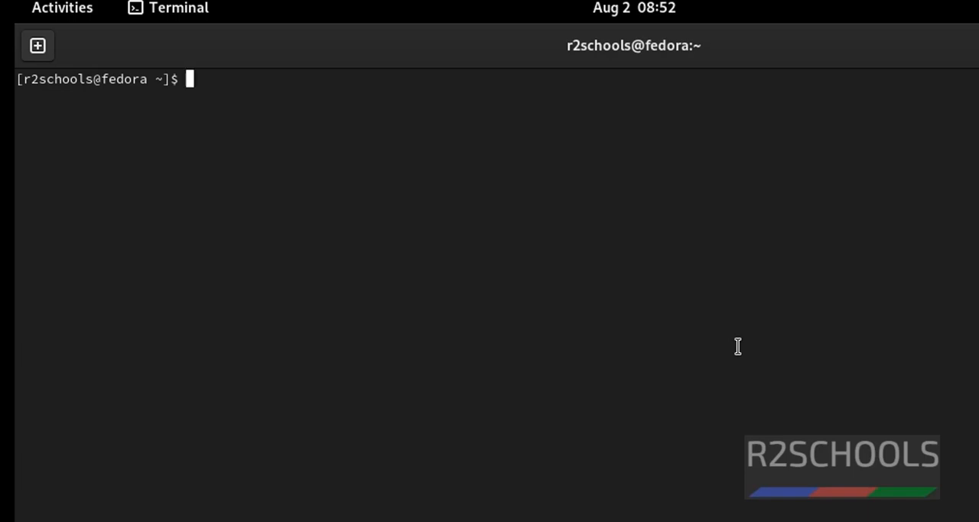